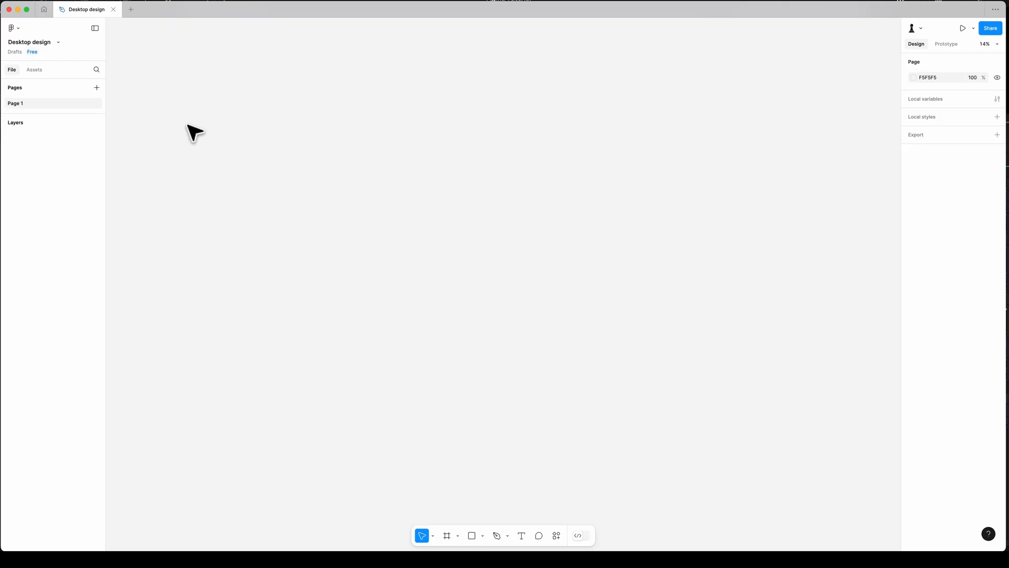
mouse_move(164, 214)
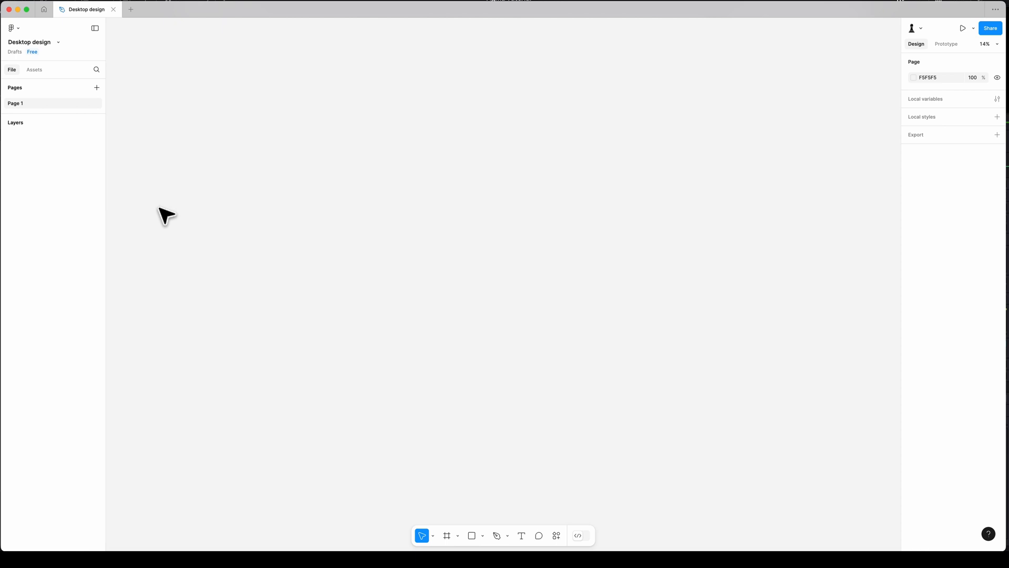
mouse_move(121, 179)
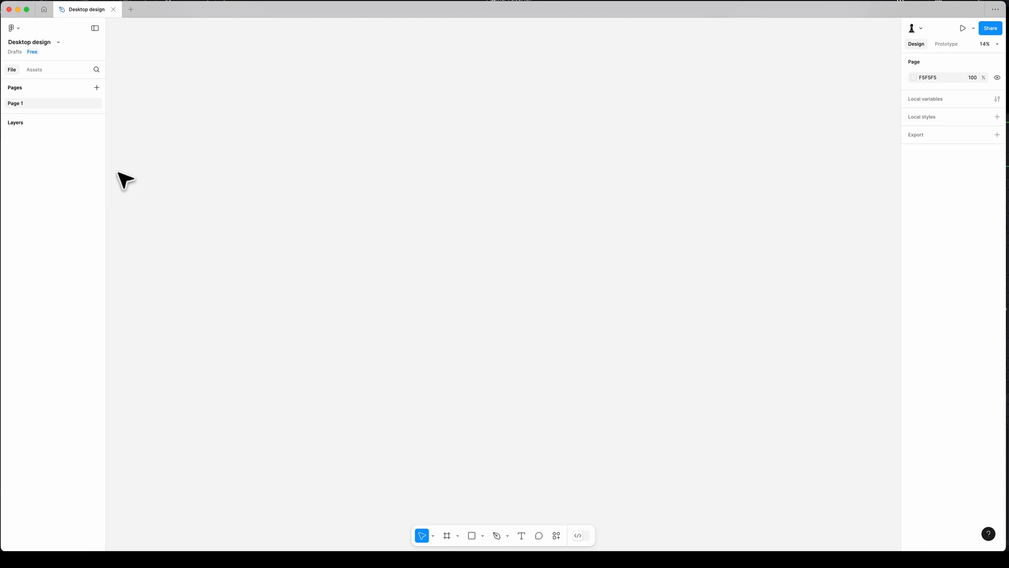
mouse_move(175, 178)
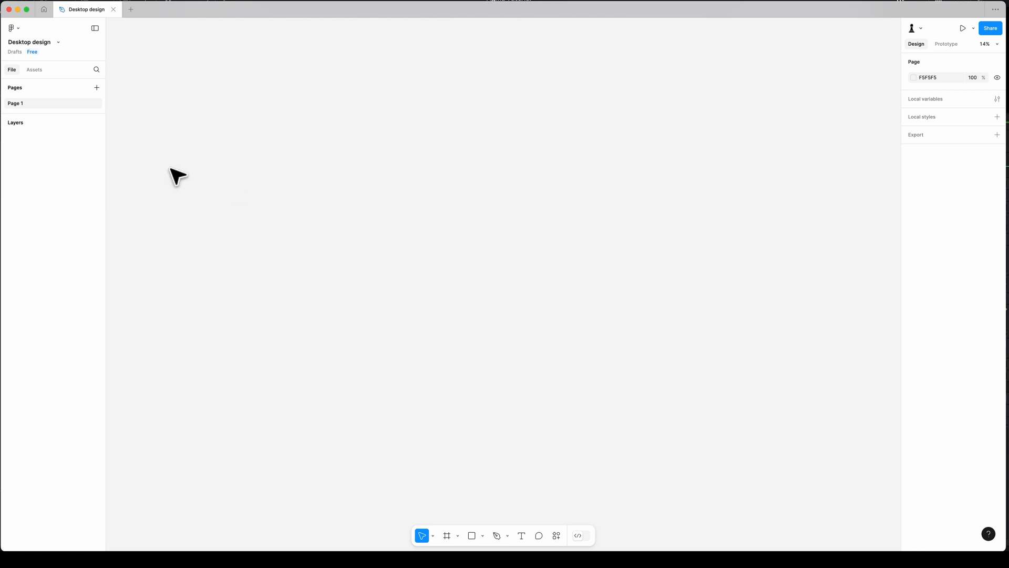
mouse_move(34, 69)
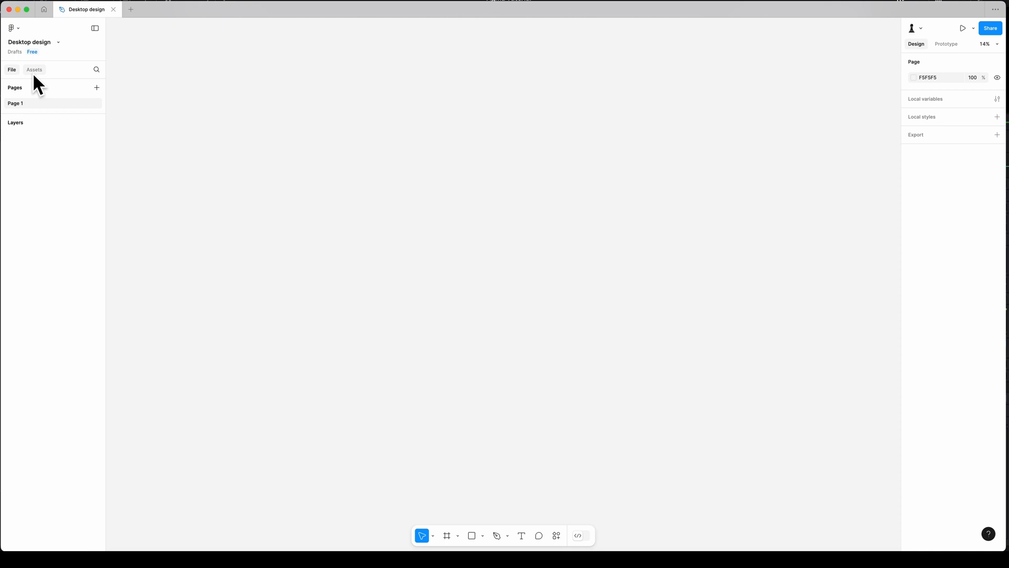
mouse_move(42, 126)
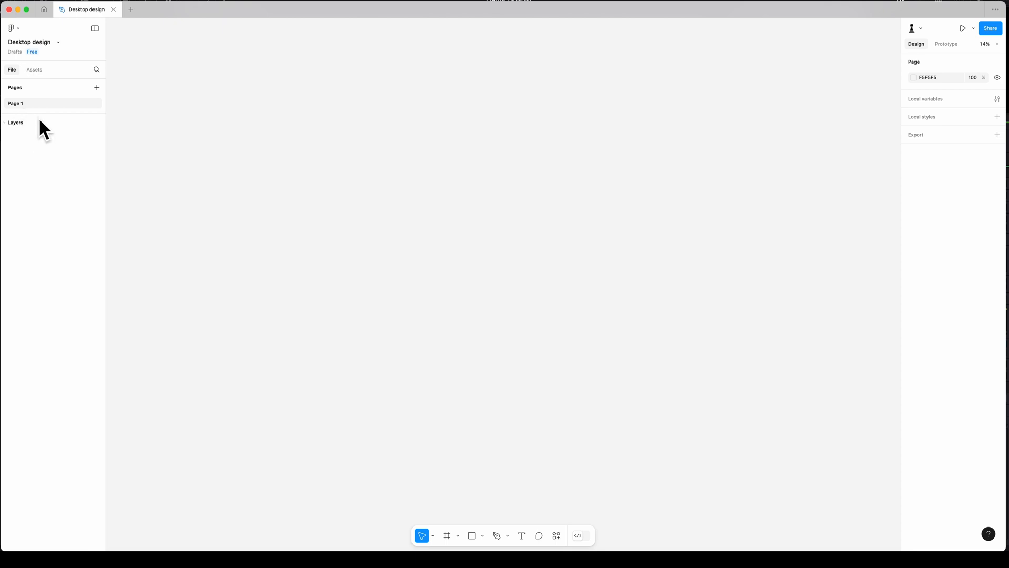
mouse_move(257, 332)
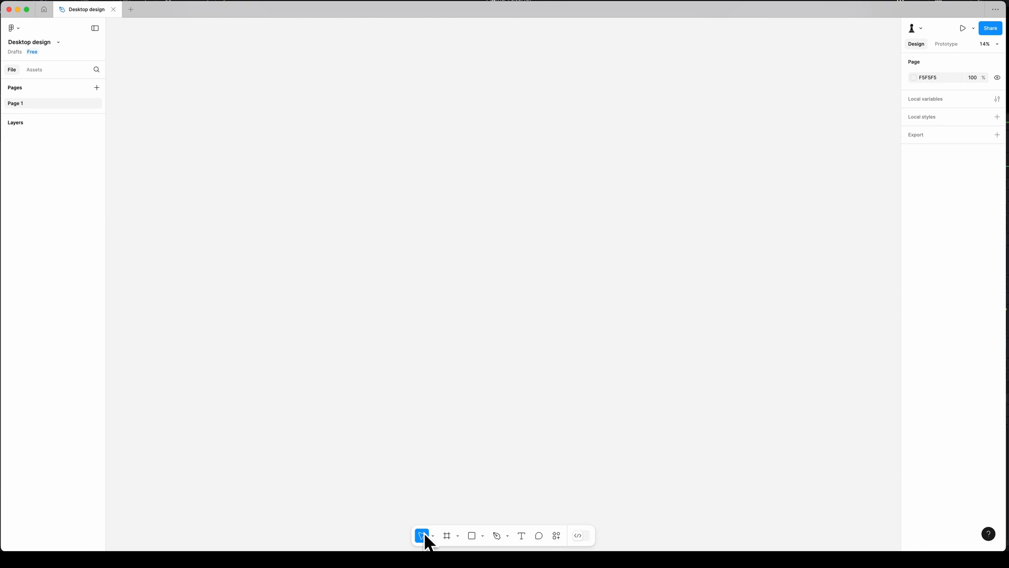
mouse_move(421, 535)
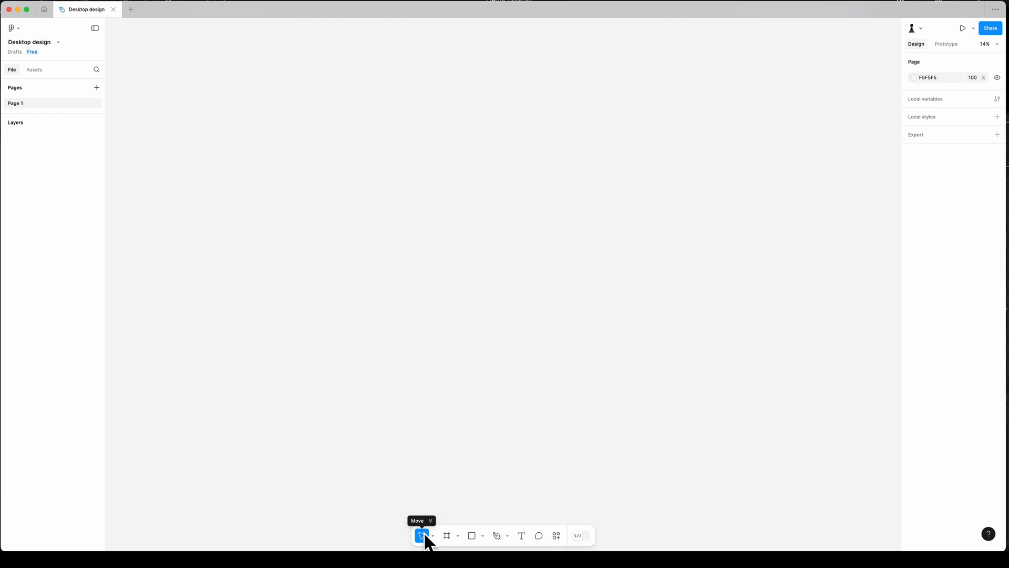
mouse_move(446, 535)
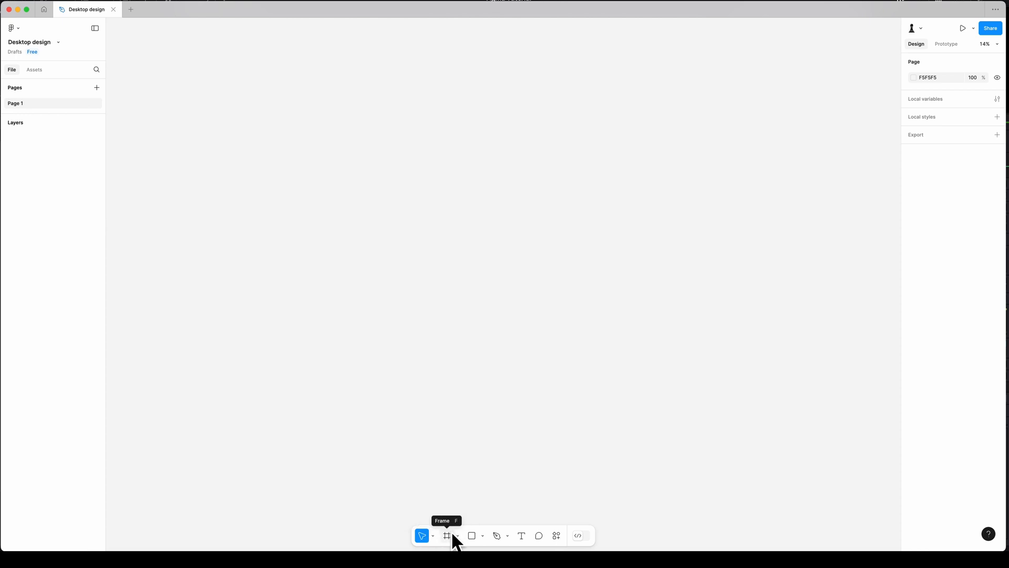
mouse_move(496, 535)
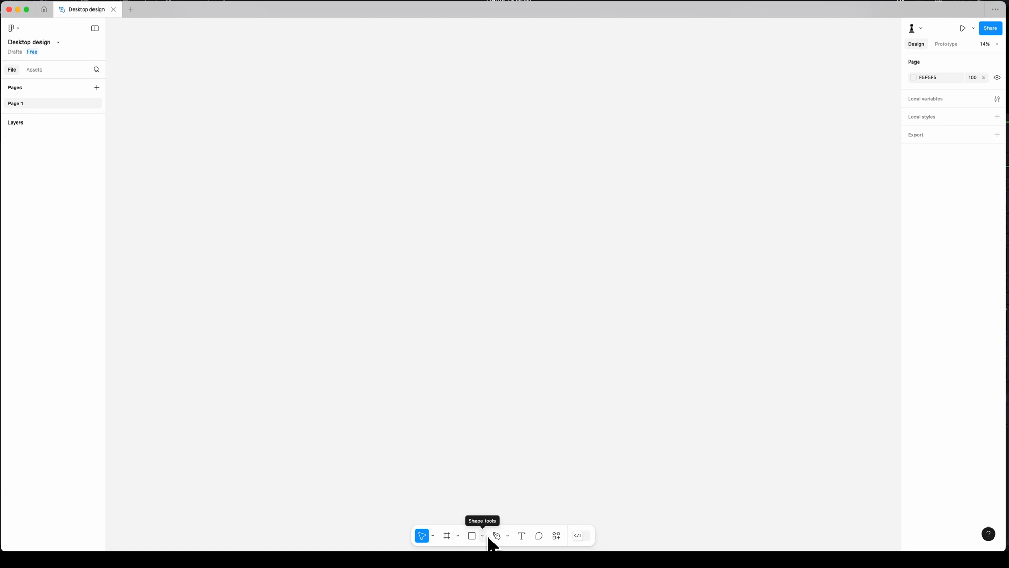
mouse_move(521, 536)
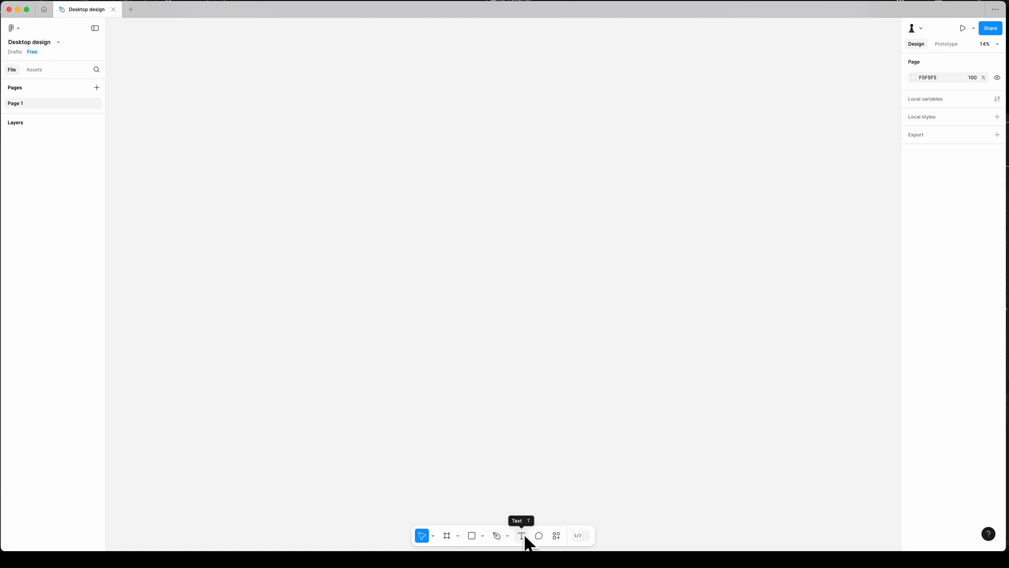
mouse_move(556, 539)
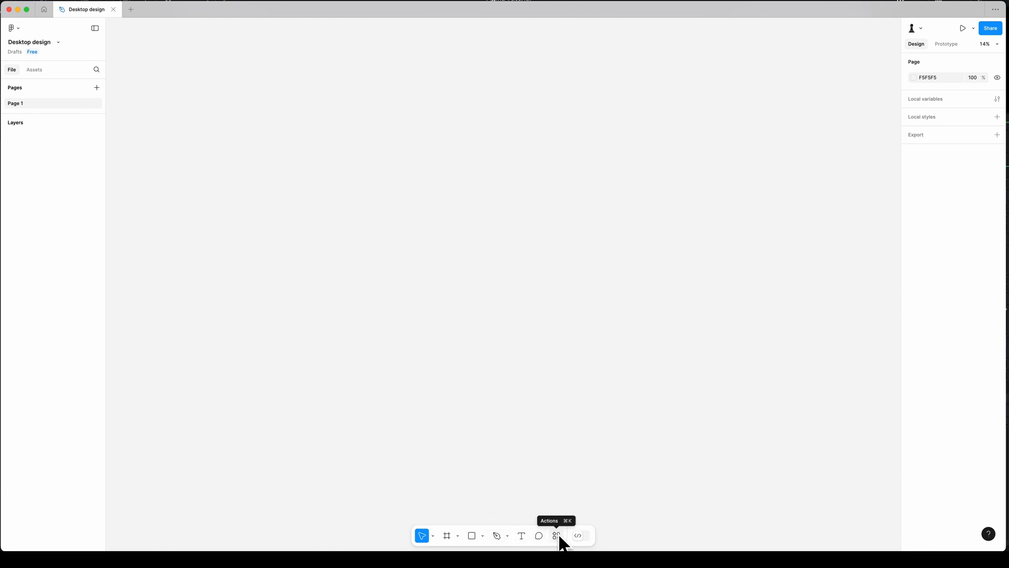
mouse_move(927, 100)
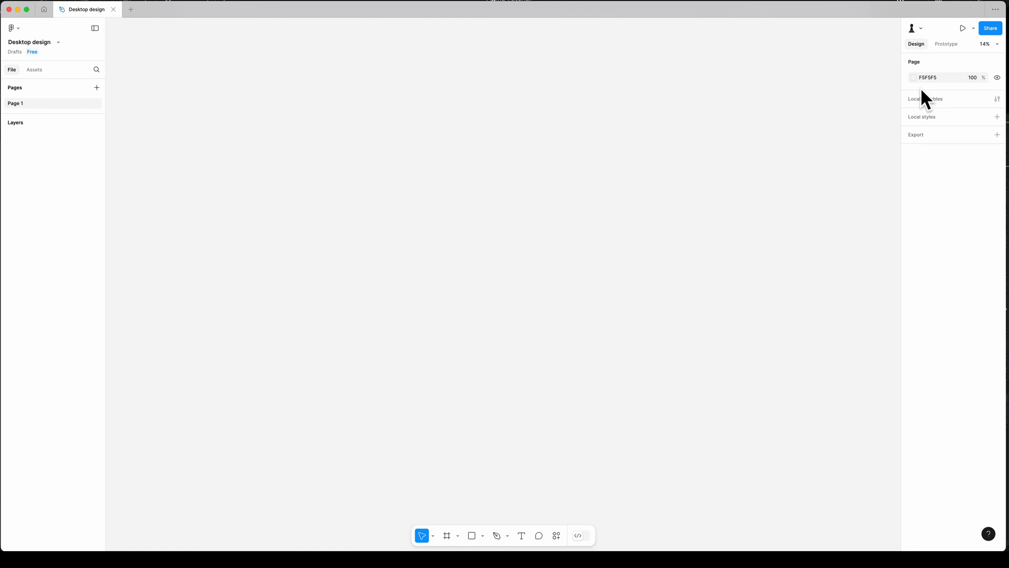
mouse_move(960, 338)
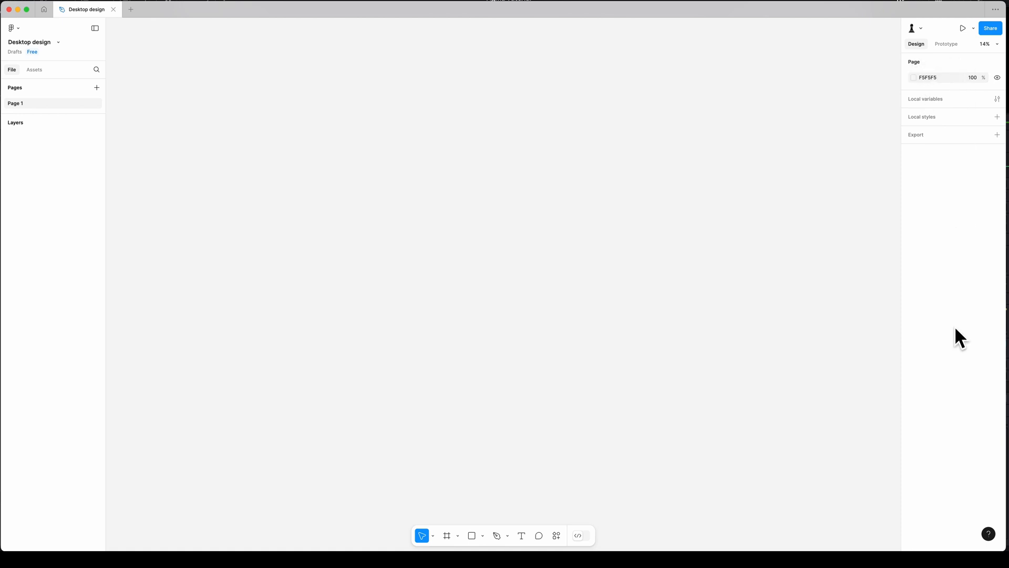
mouse_move(935, 179)
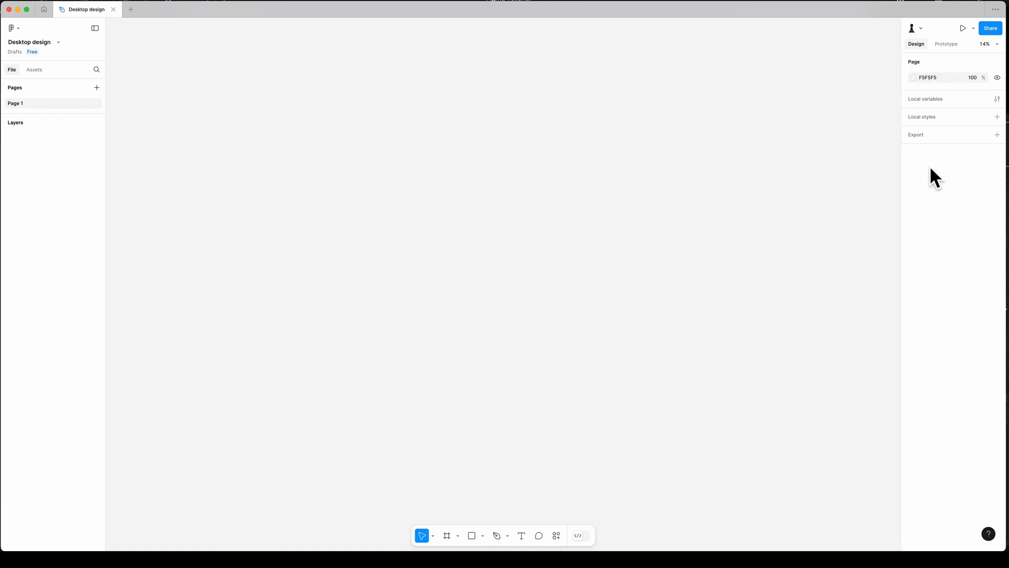
mouse_move(854, 158)
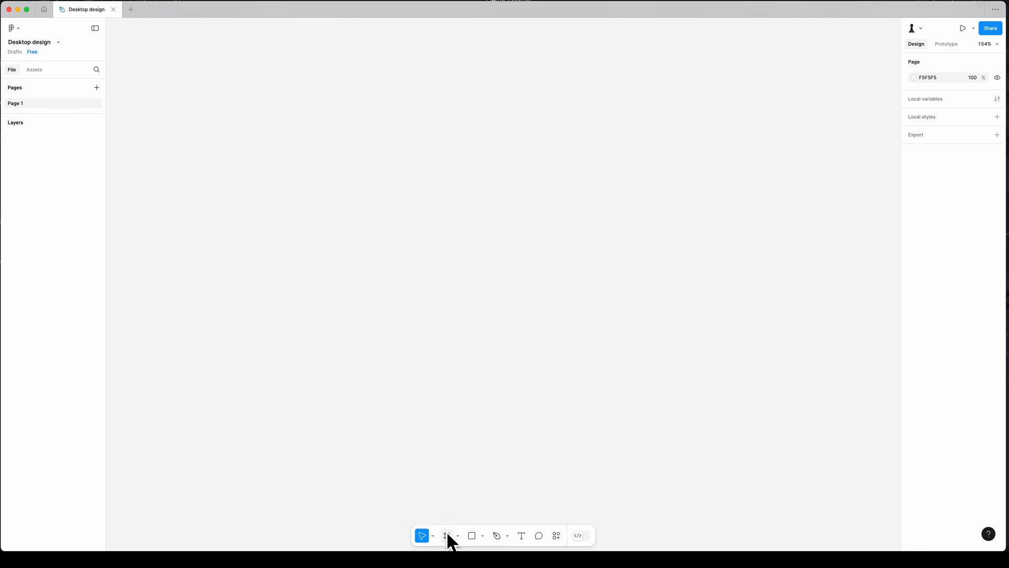
Step: Place a frame, rename it Desktop, and set its width to 1440
left_click(447, 535)
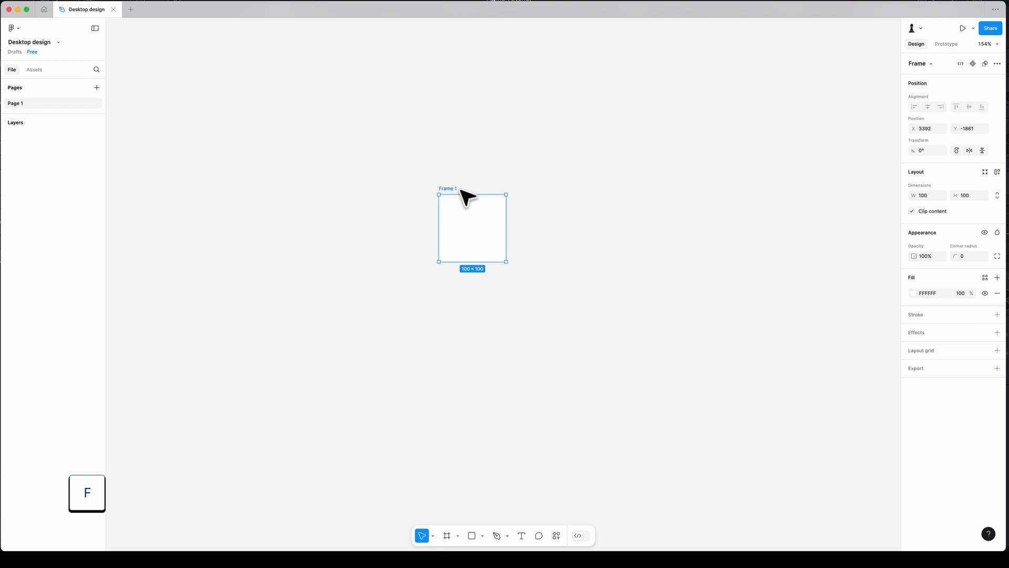
double_click(448, 188)
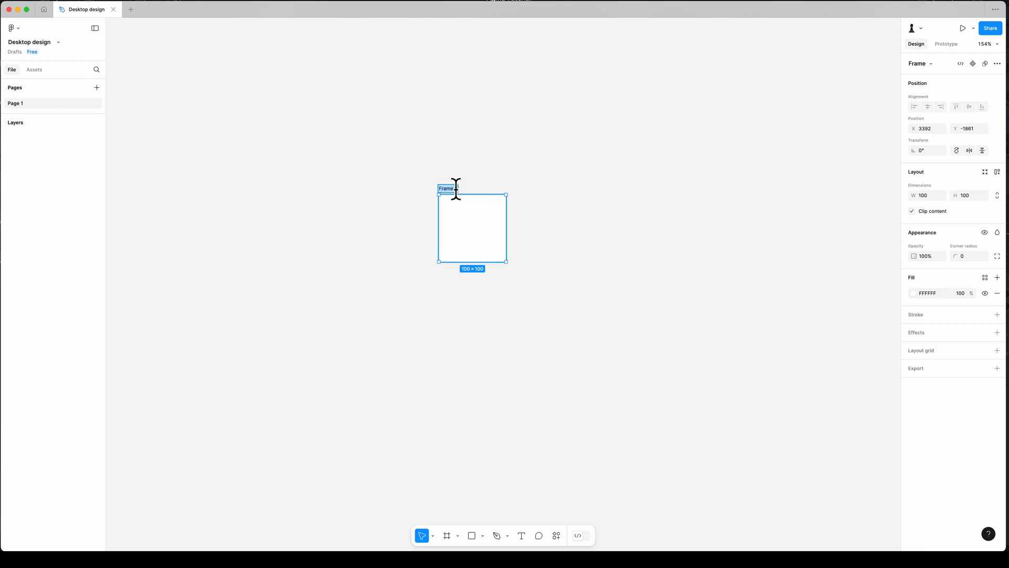
type("Desktop")
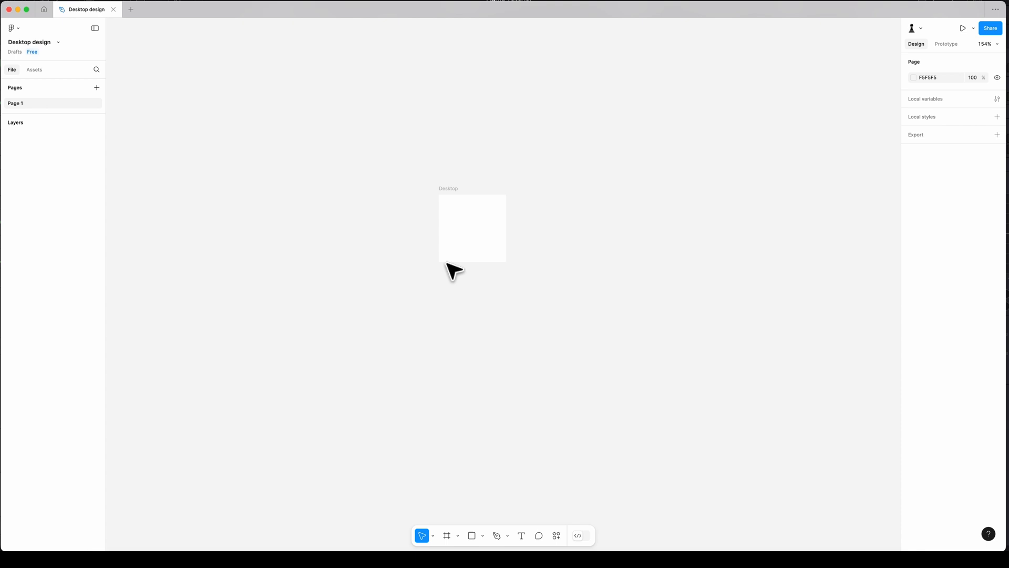
left_click(472, 227)
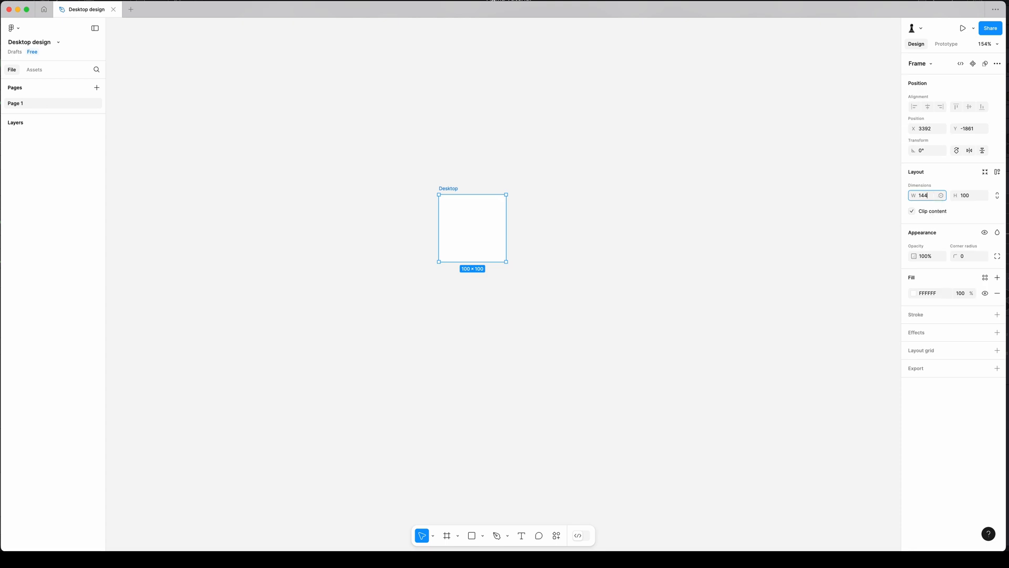
type("1440")
left_click(970, 195)
type("900")
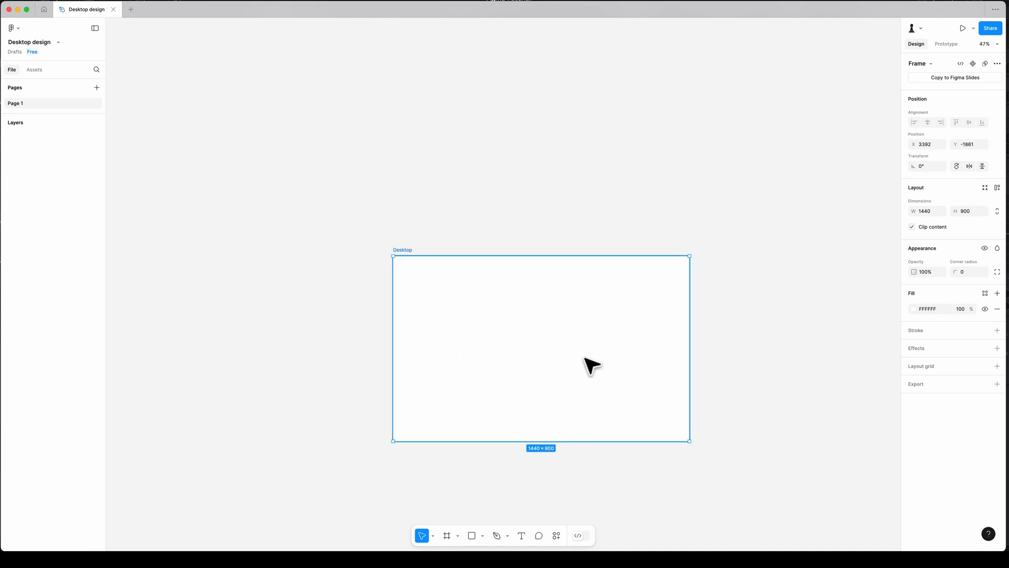
mouse_move(903, 276)
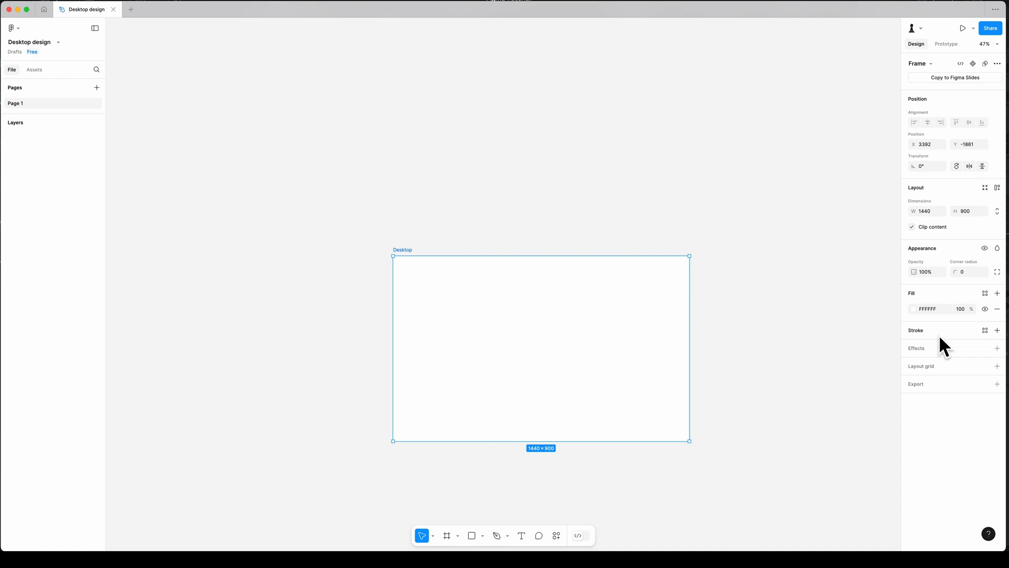
mouse_move(964, 373)
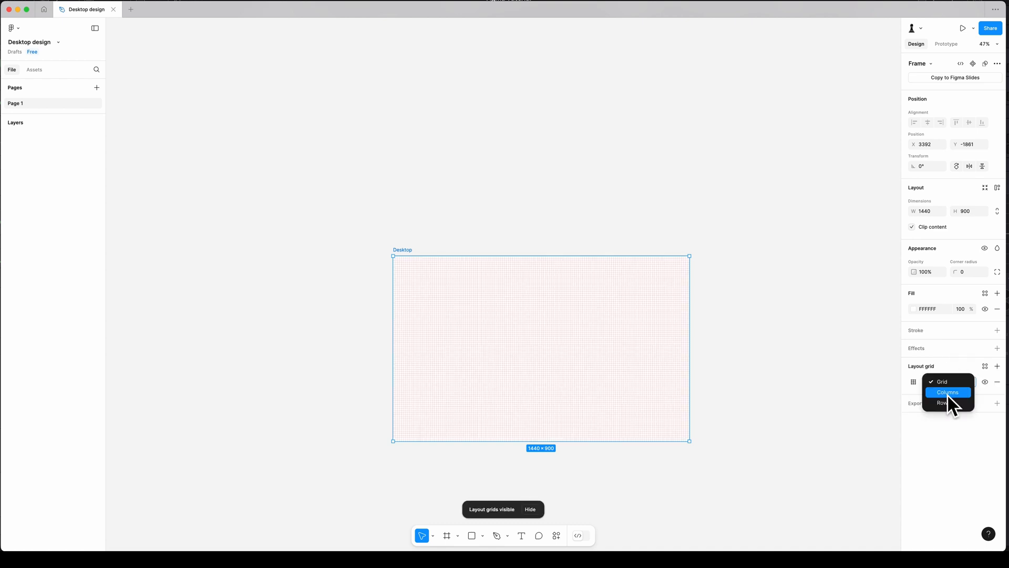
Step: Set the Desktop layout grid to 12 columns, then toggle grid visibility off and back on
left_click(947, 392)
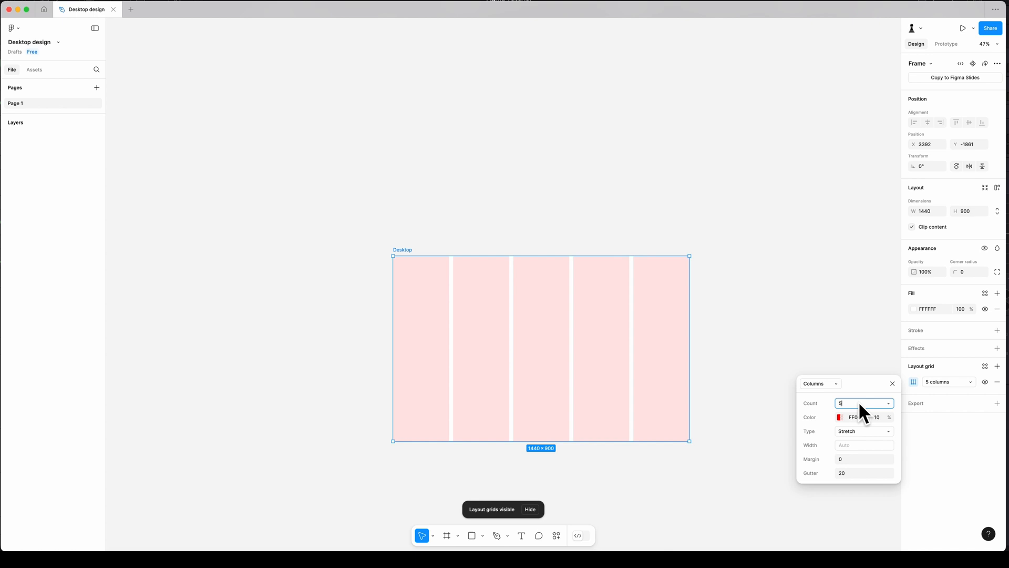
type("12")
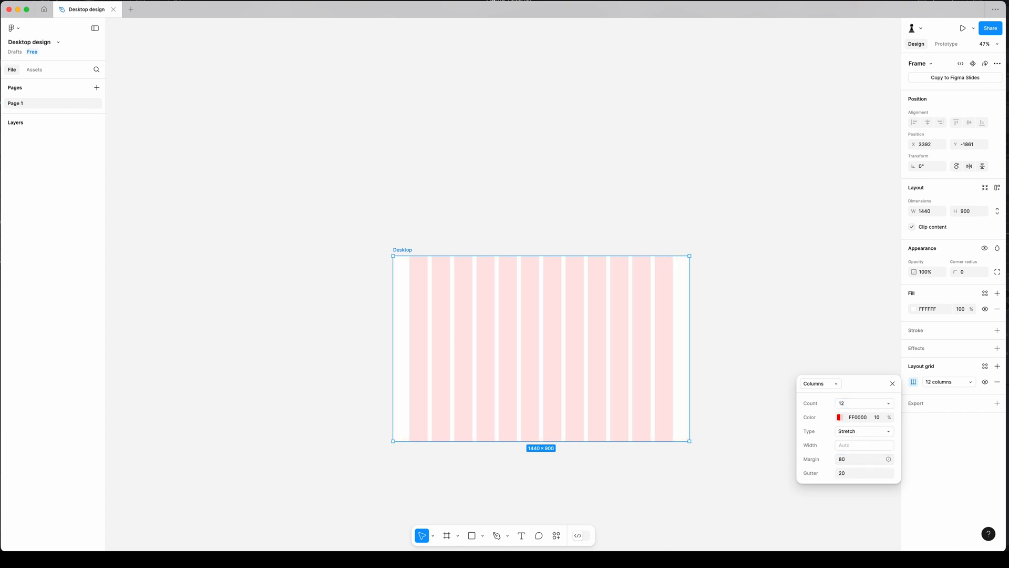
mouse_move(666, 402)
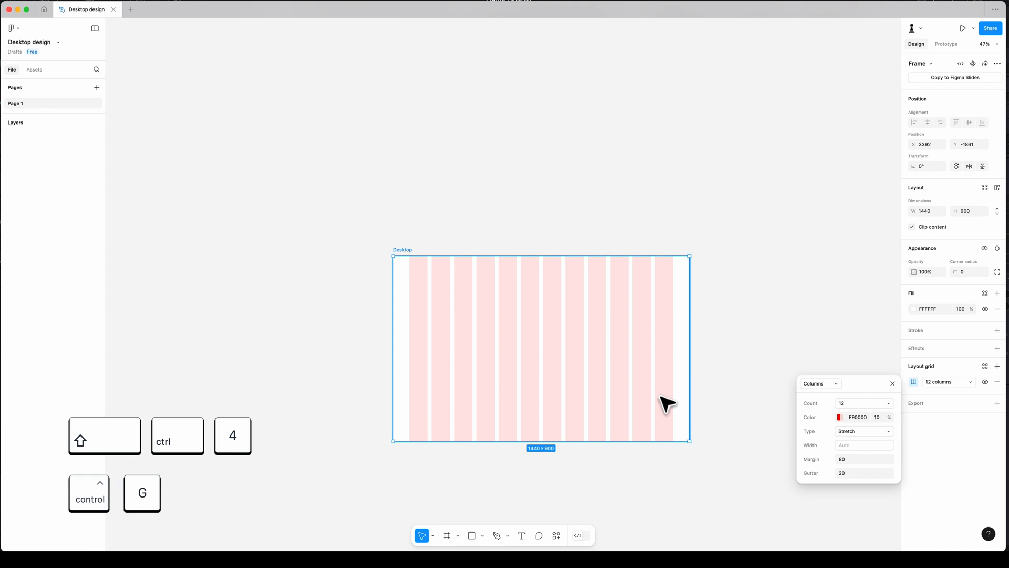
key("ctrl+shift+4")
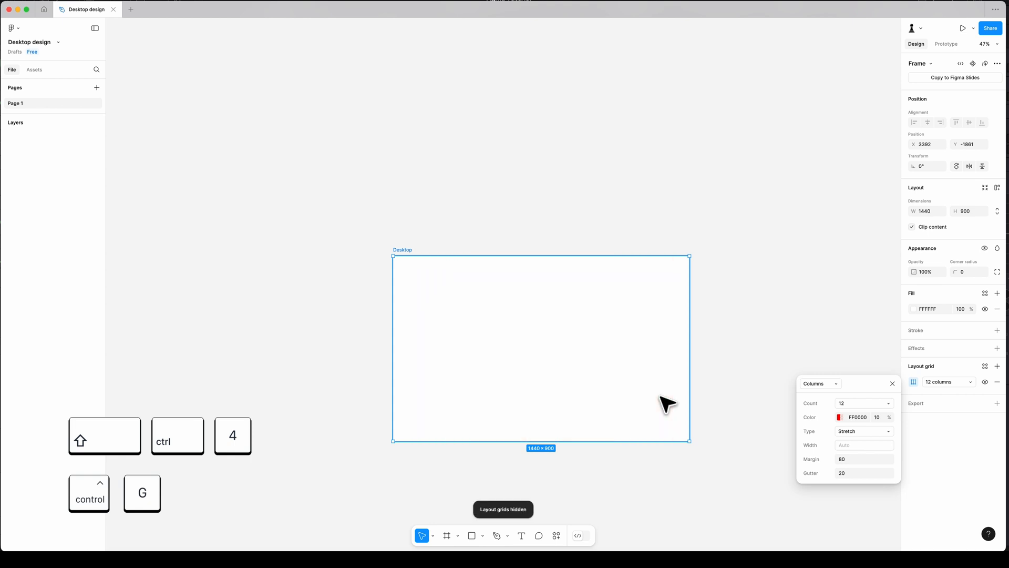
key("ctrl+shift+4")
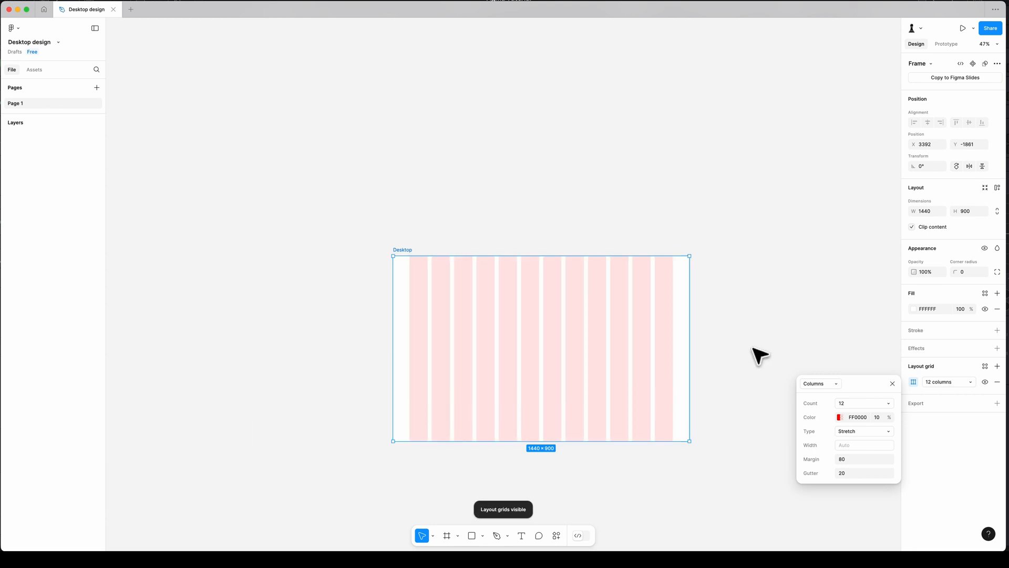
mouse_move(666, 402)
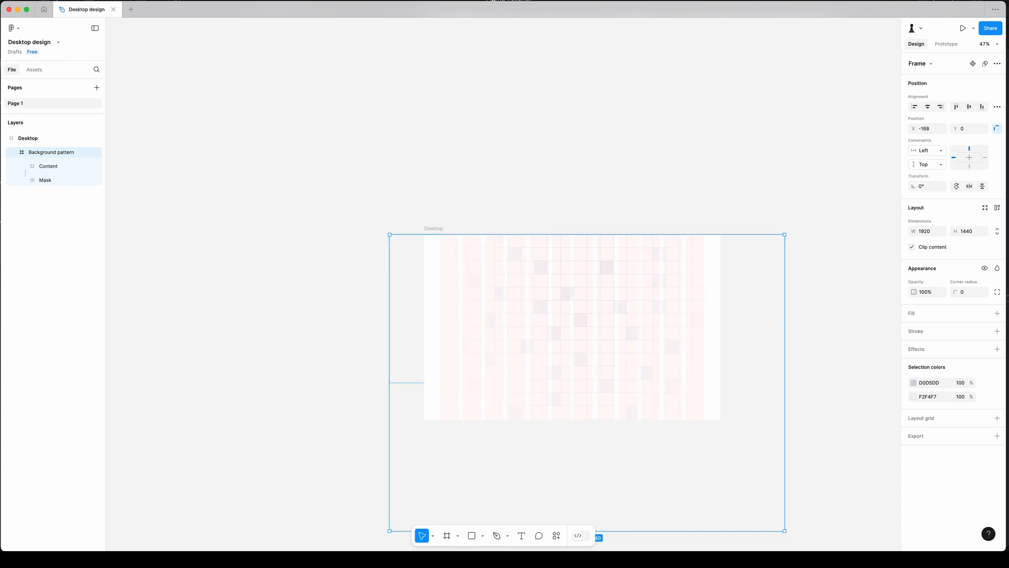
Step: Constrain Background pattern to Left & Right and Top, lock it, and deselect
left_click(925, 150)
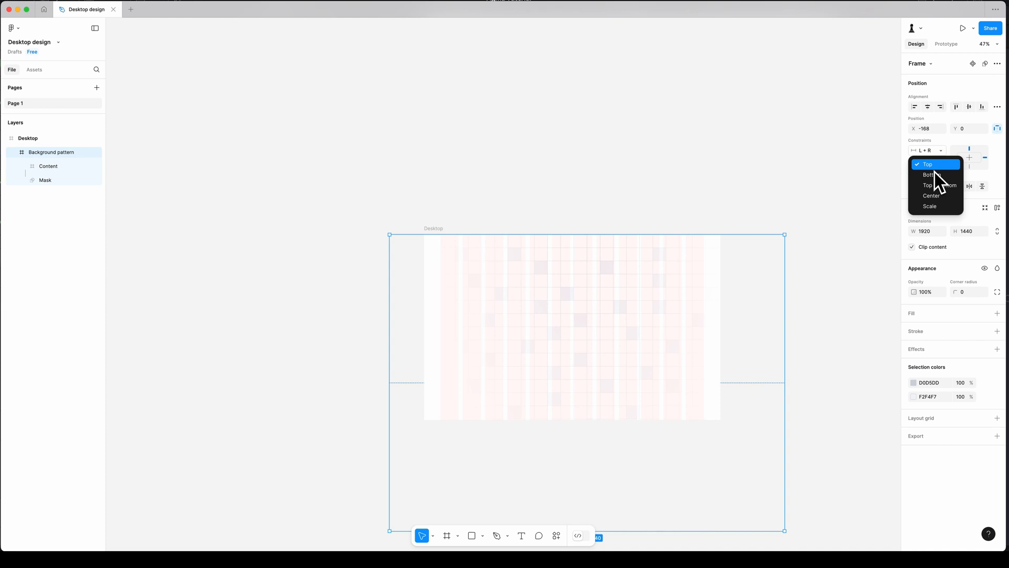
left_click(929, 164)
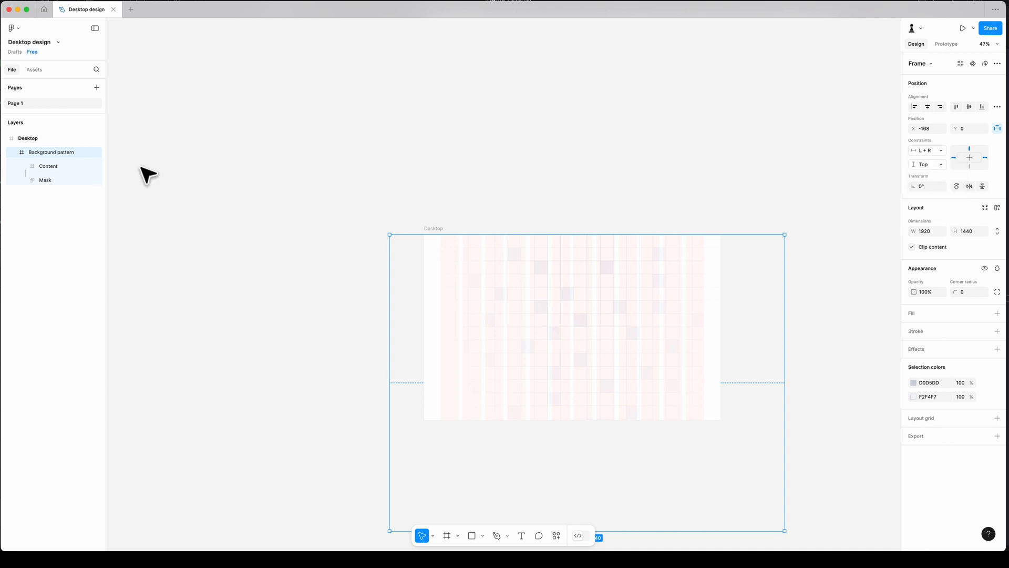
mouse_move(83, 159)
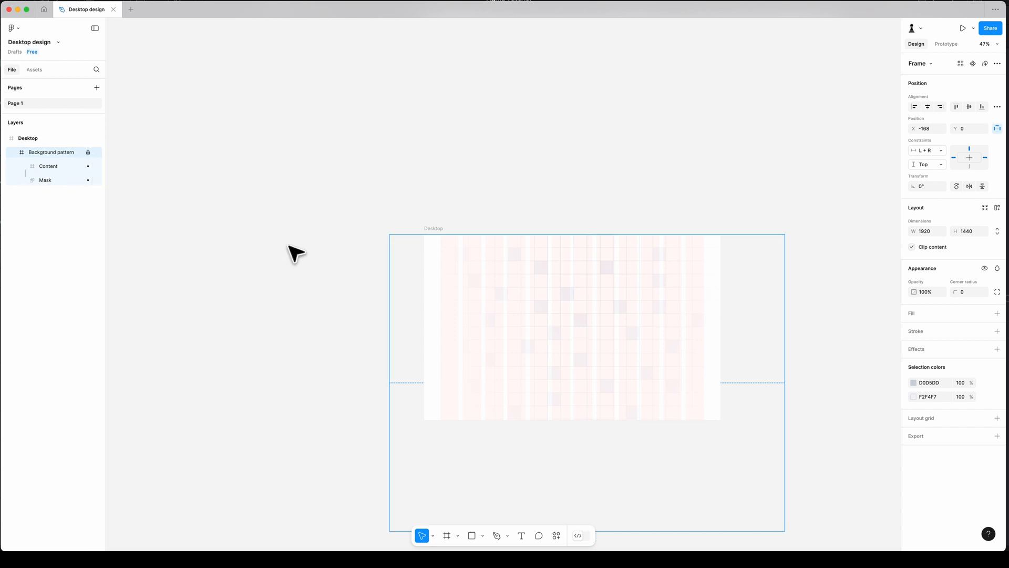
left_click(570, 324)
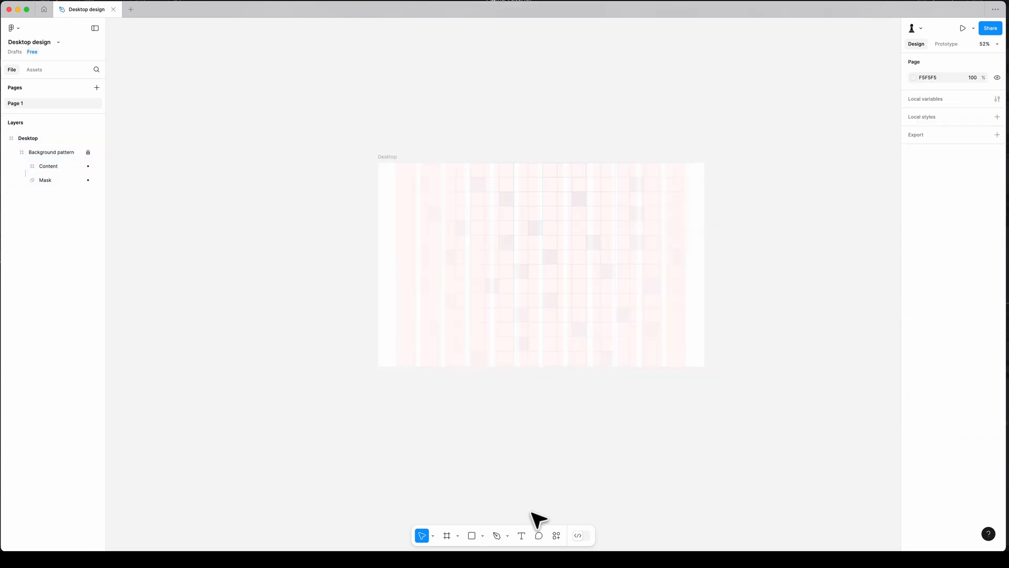
Step: Add the AminDesign logo text in Roboto Bold 24 at Desktop's top-left (X 86, Y 60)
left_click(522, 535)
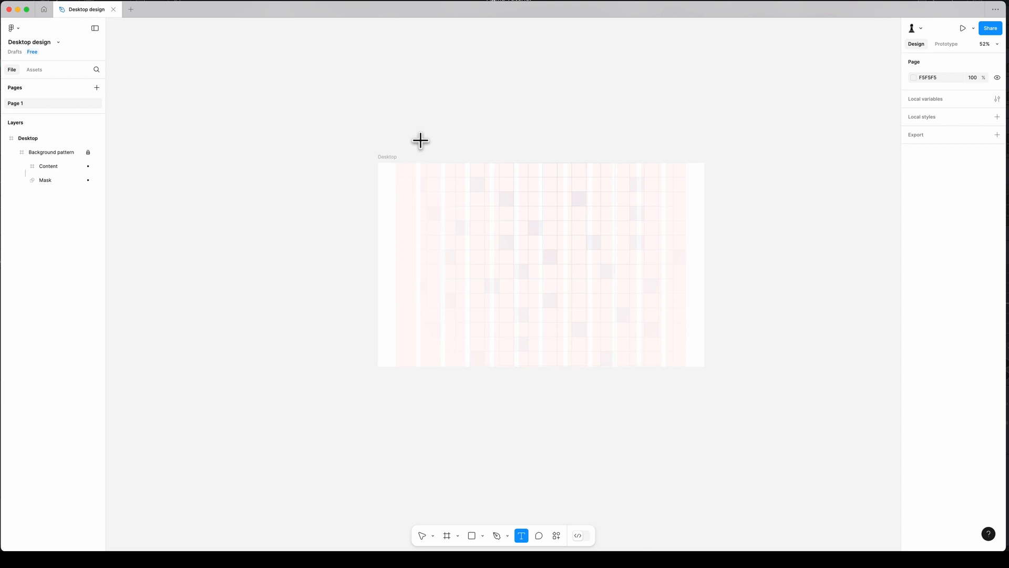
left_click(419, 140)
type("robot")
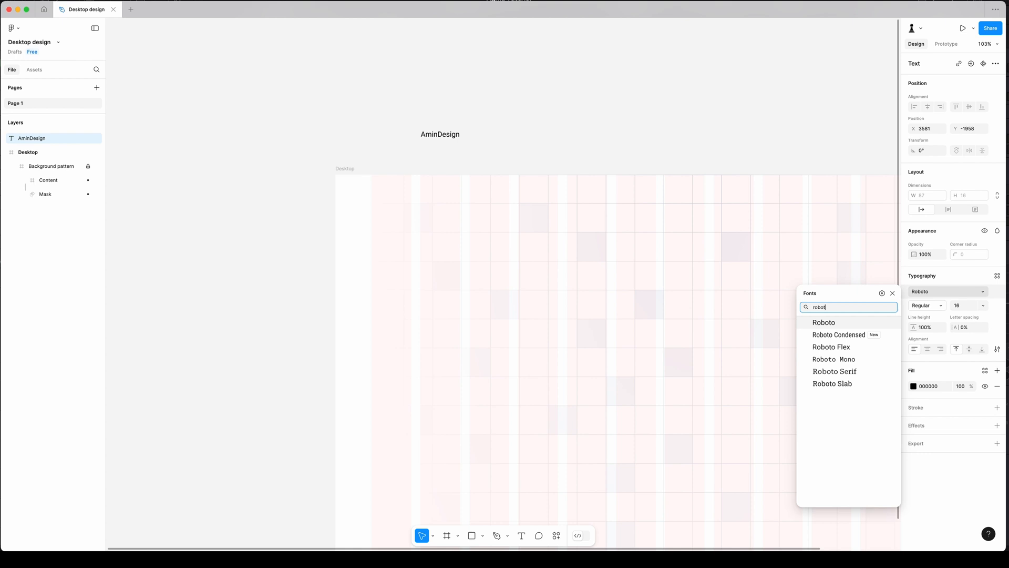
left_click(823, 322)
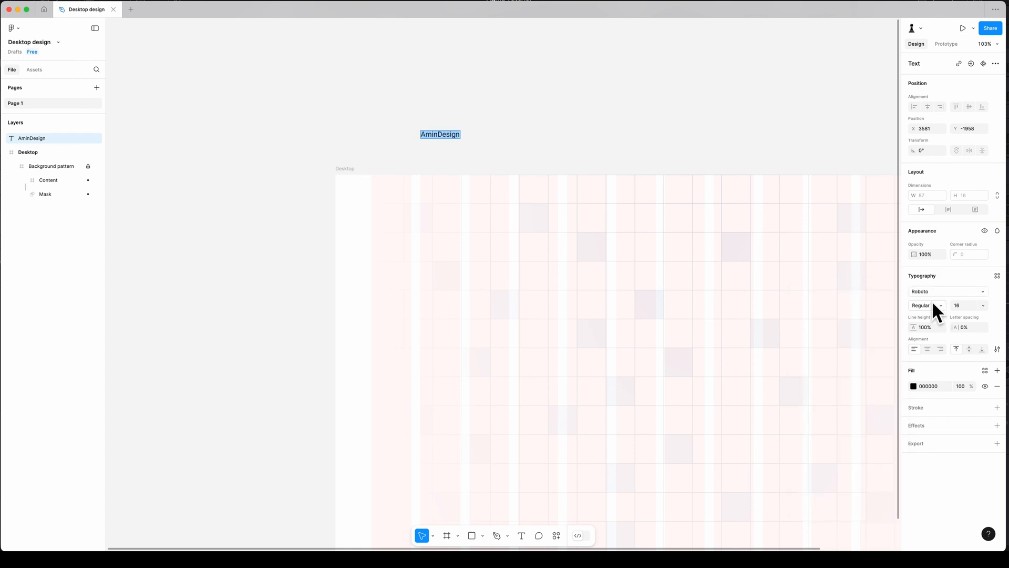
left_click(922, 305)
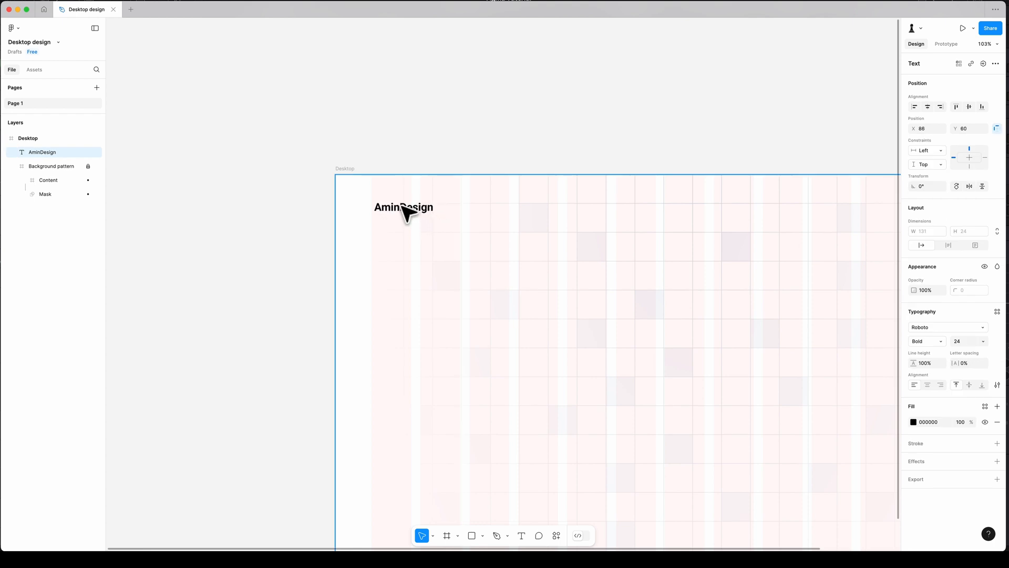
left_click(403, 206)
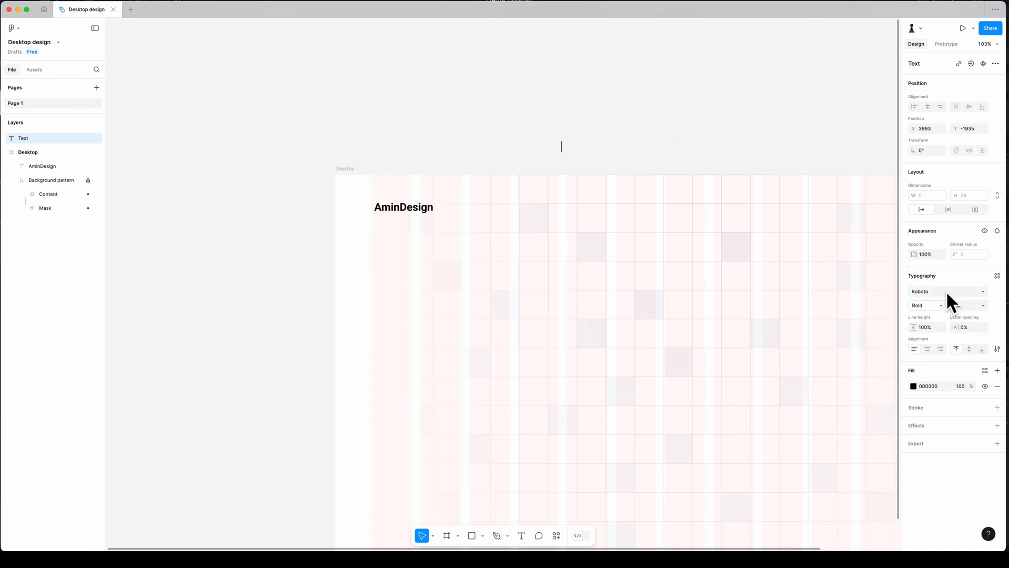
Step: Create About, Program, Price, Content labels in Roboto Medium 16 as an auto-layout row, gap 32
left_click(926, 305)
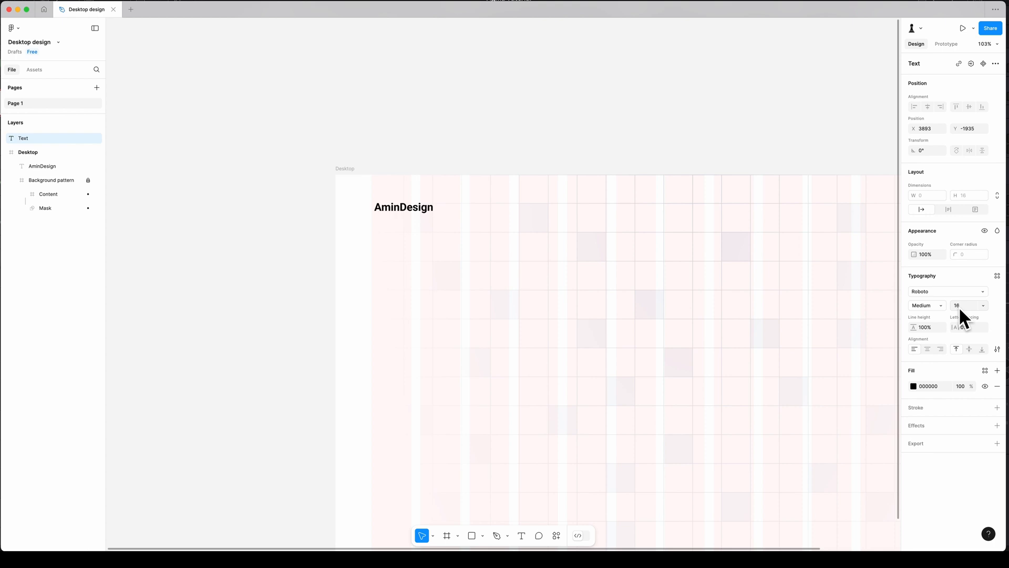
type("About")
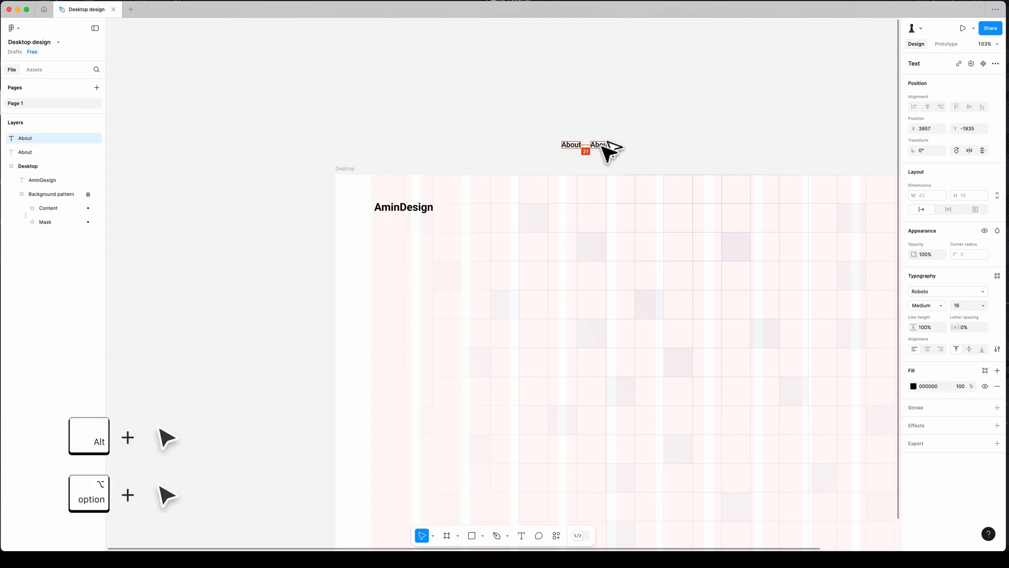
double_click(600, 144)
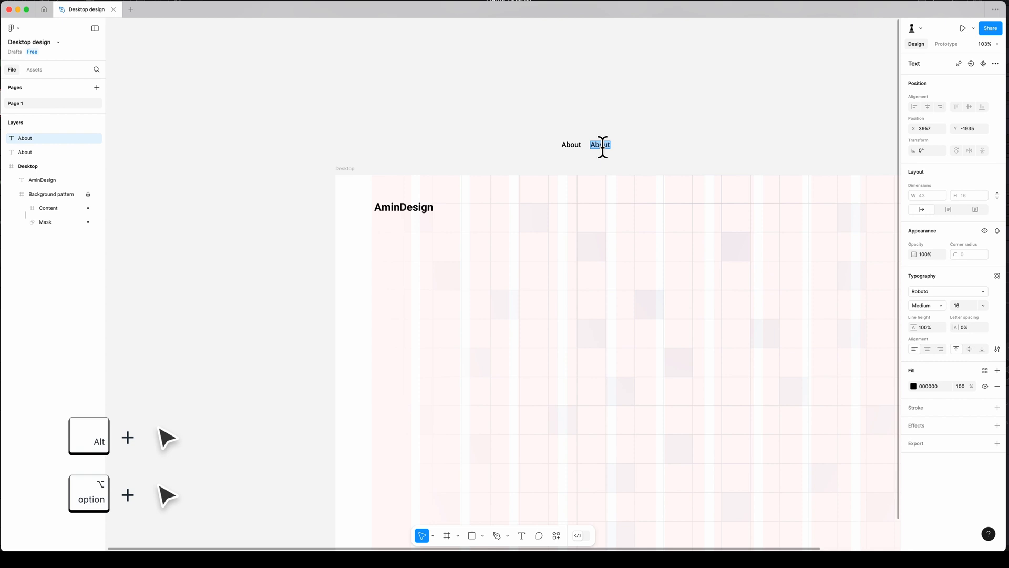
type("Program")
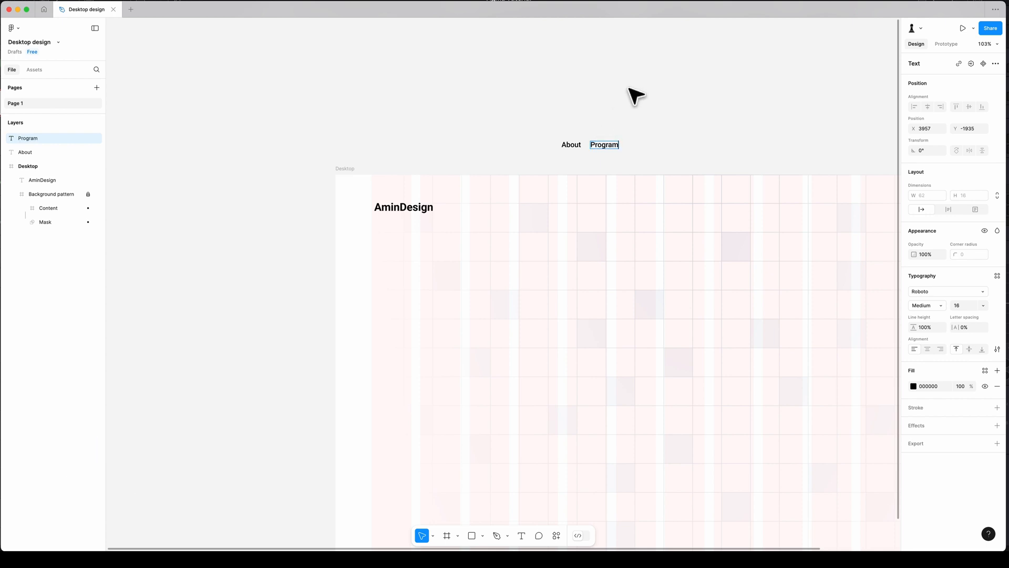
left_click(637, 145)
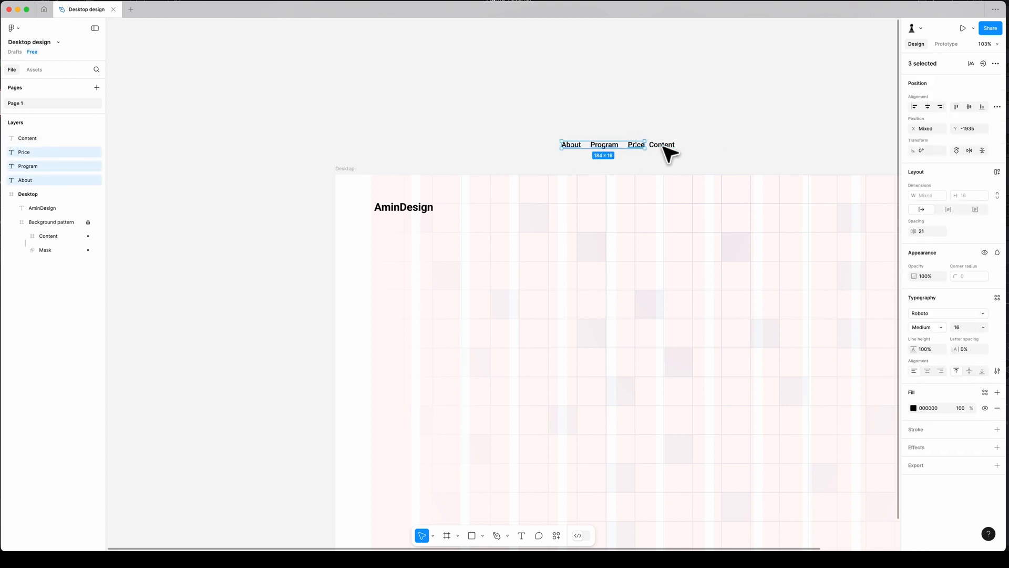
key("shift+a")
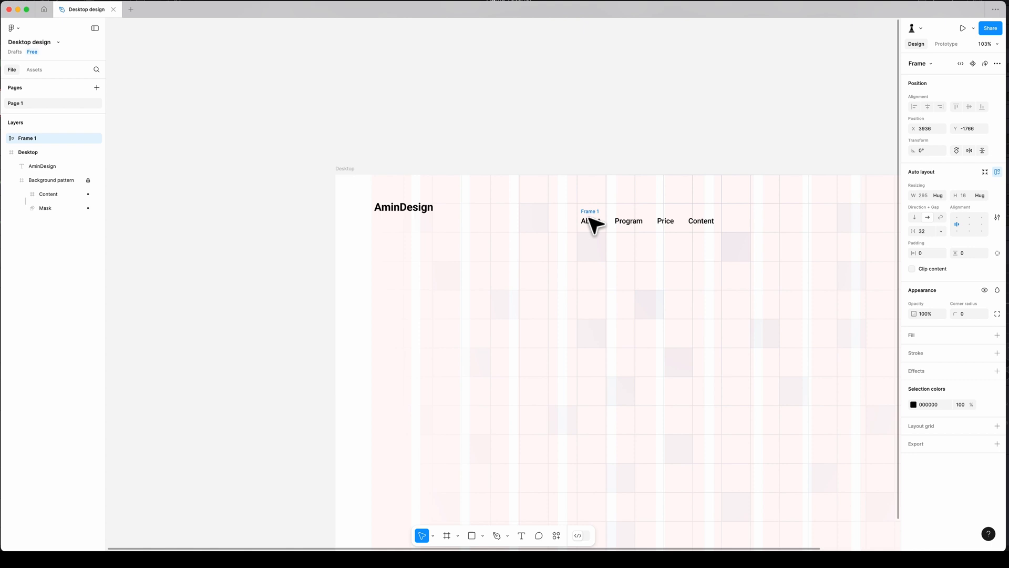
Step: Move Frame 1 into Desktop at top centre (X 644, Y 72) and set its horizontal constraint
left_click(38, 152)
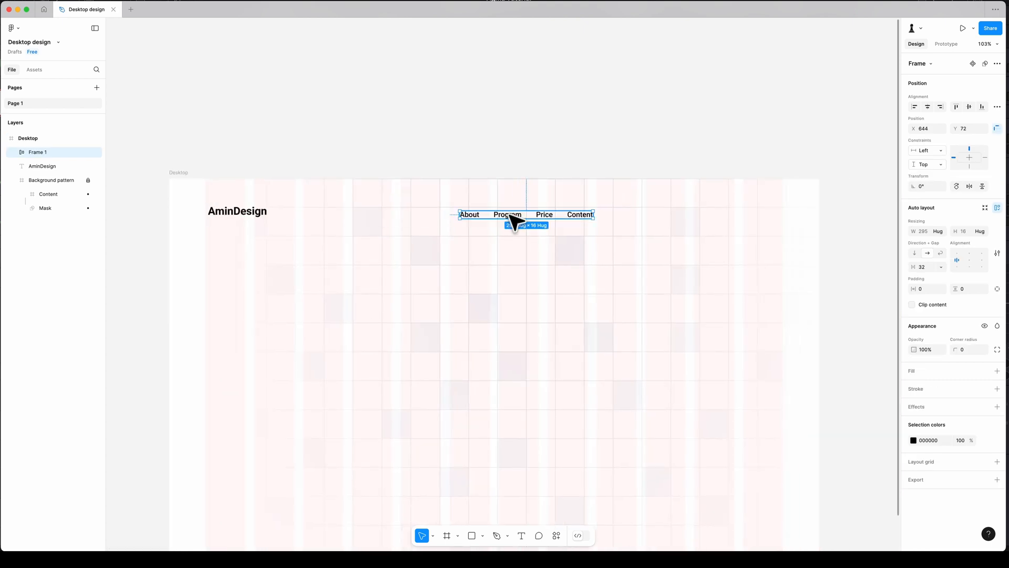
mouse_move(919, 203)
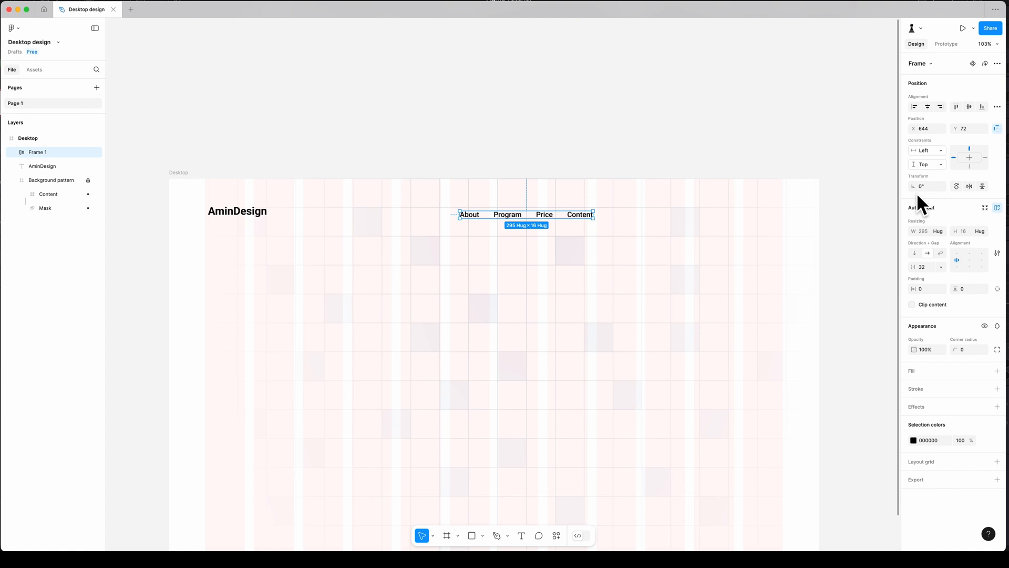
left_click(926, 150)
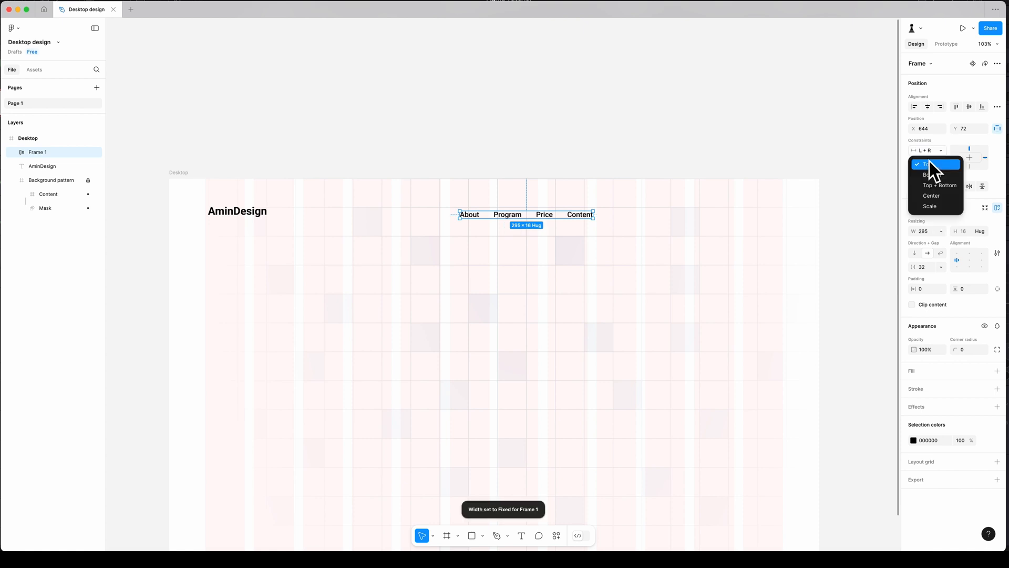
left_click(926, 164)
type("Sign in")
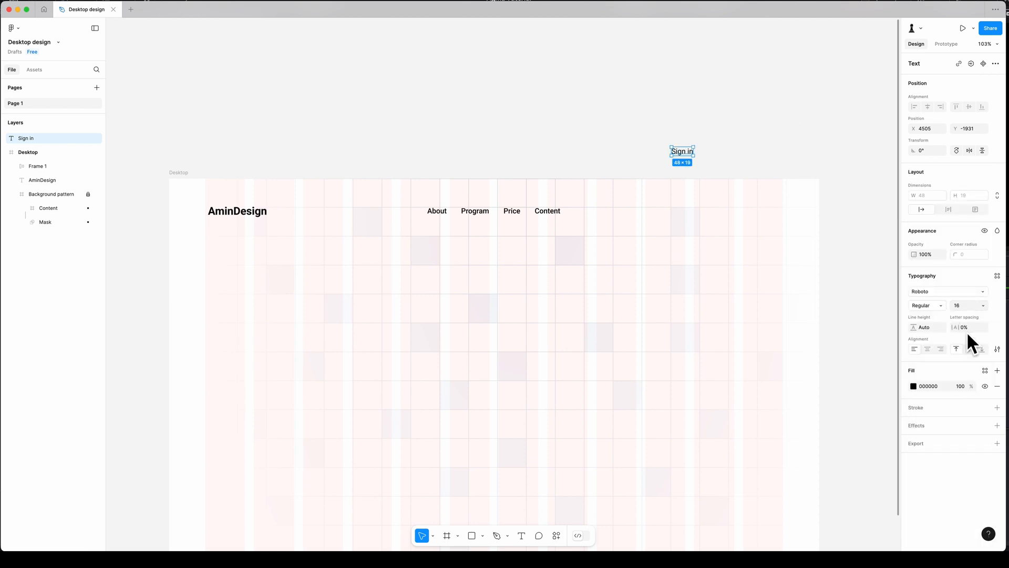
Step: Make Sign in a black auto-layout button with white text, and restyle the Register duplicate
left_click(914, 385)
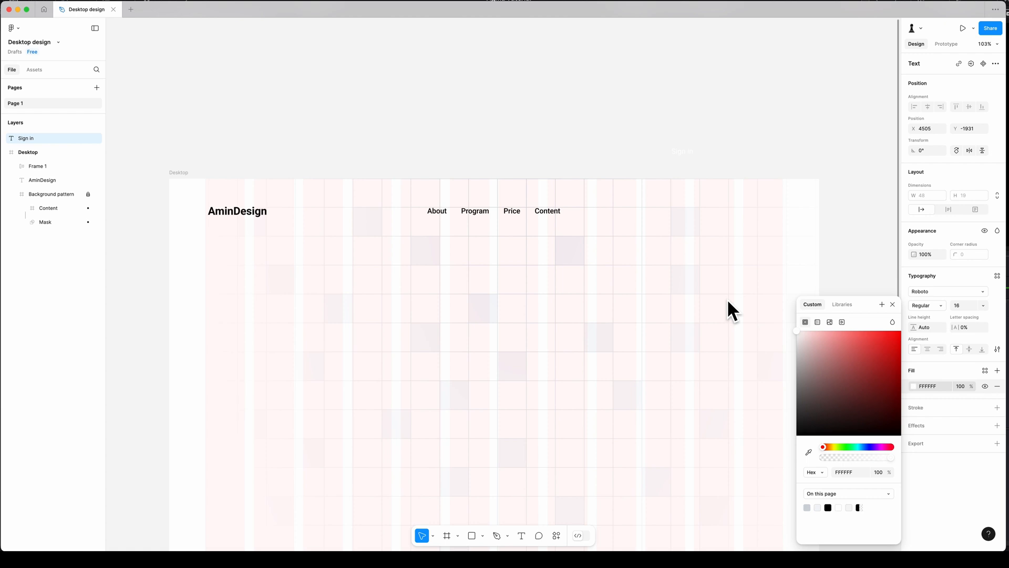
key("shift+a")
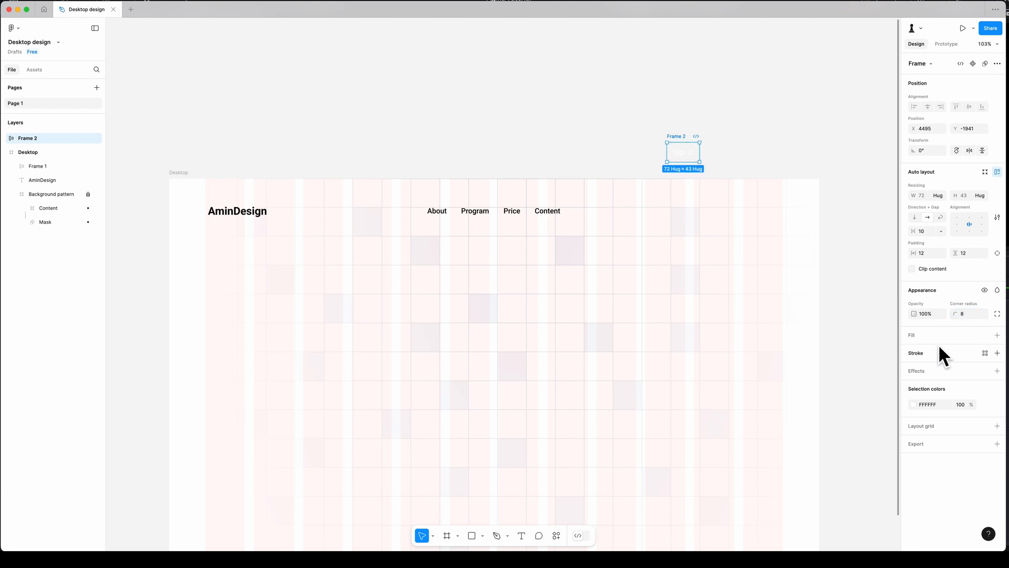
left_click(998, 335)
type("Register")
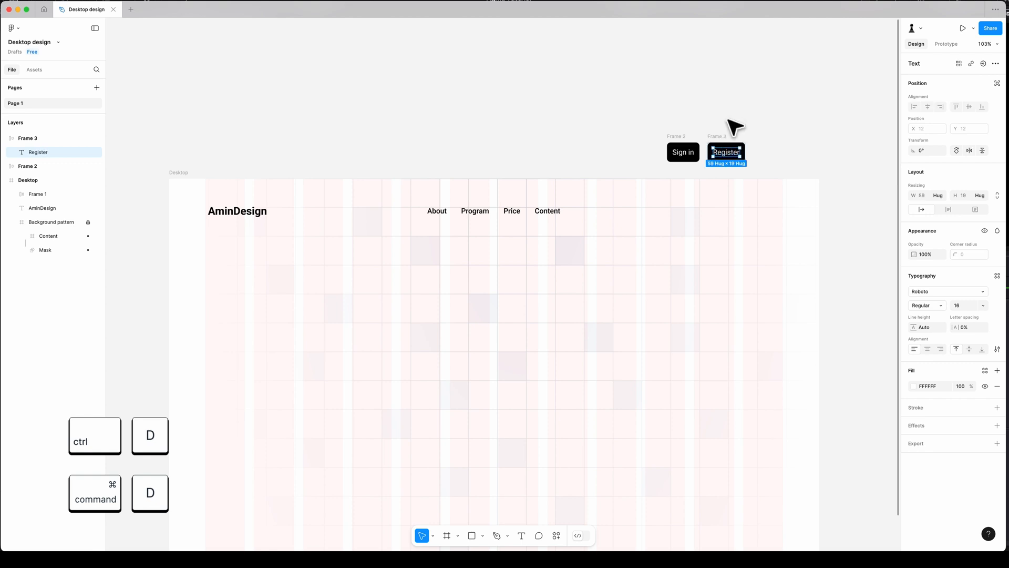
left_click(913, 386)
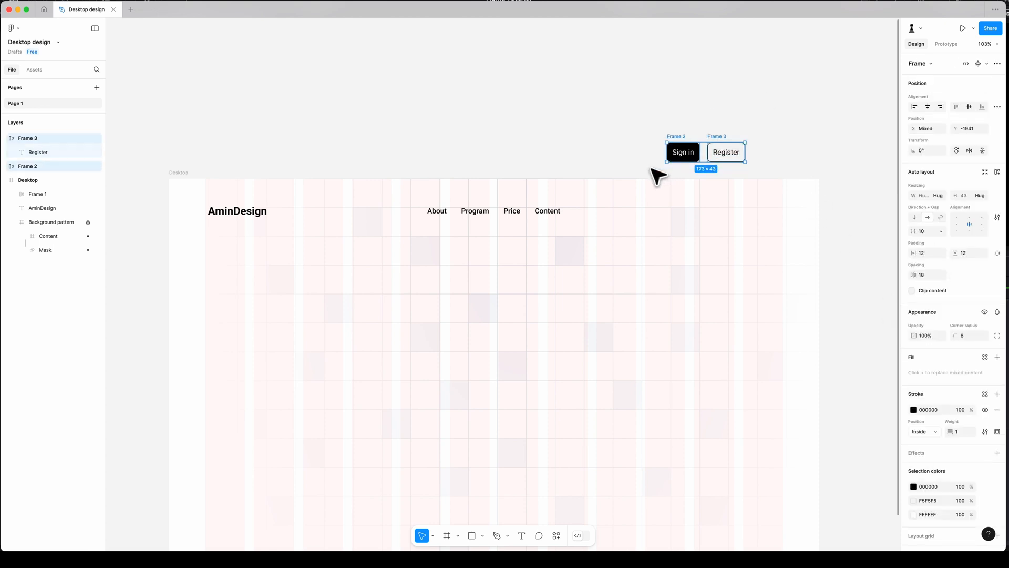
Step: Combine Sign in and Register into one auto-layout row at the nav bar's right end
key("shift+a")
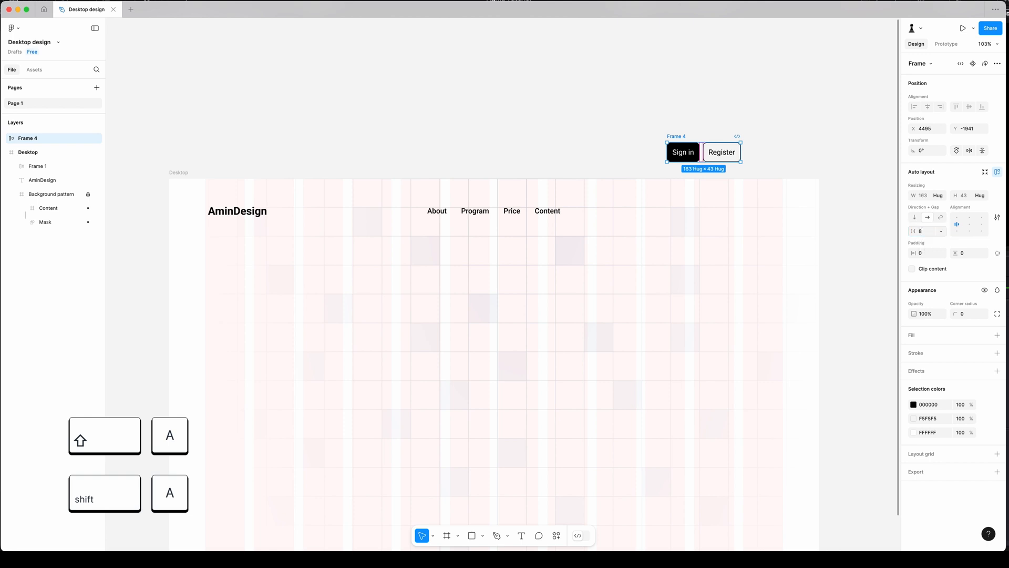
mouse_move(683, 144)
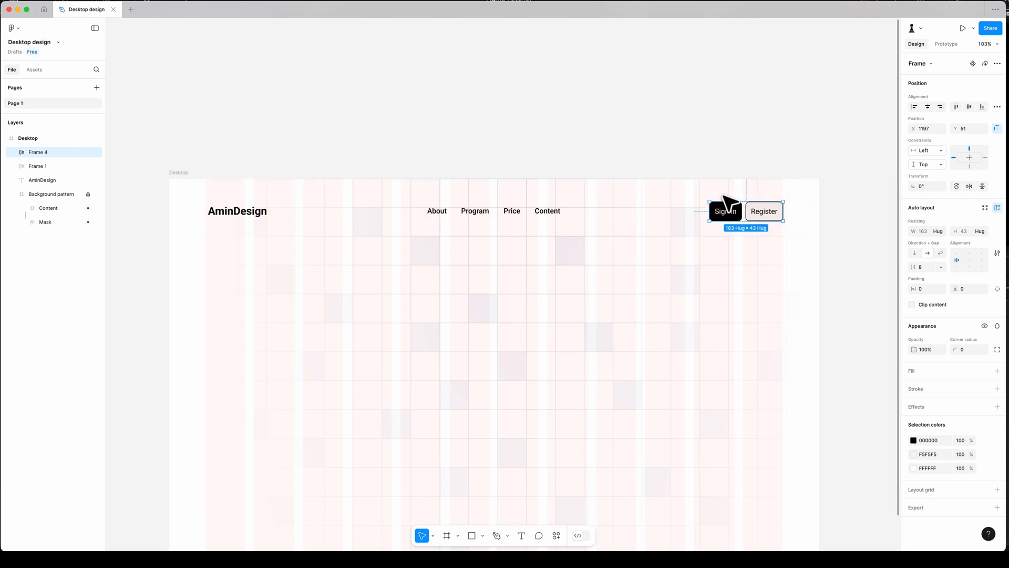
left_click(925, 150)
type("Crafting experience")
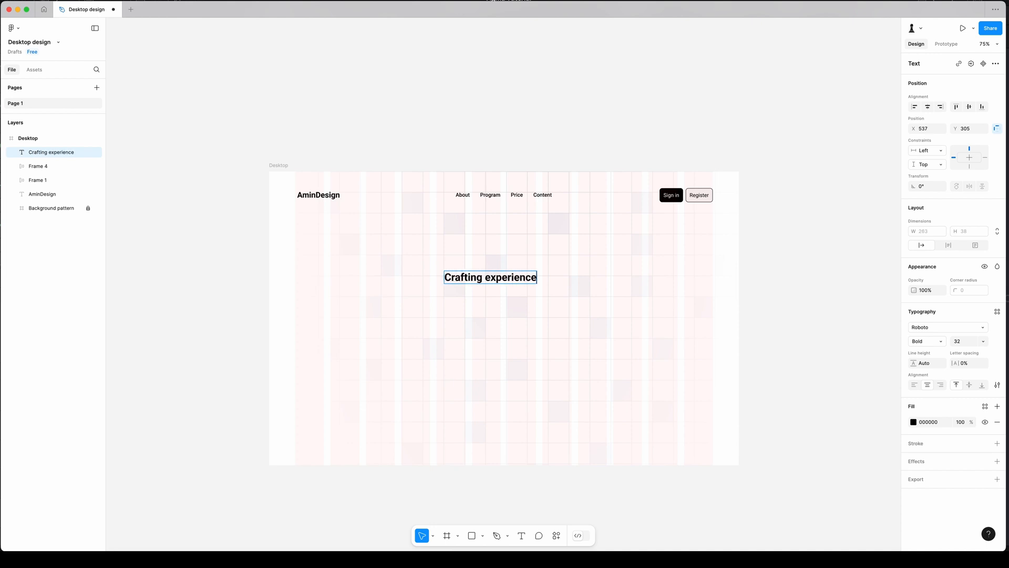
Step: Finish the title 'Crafting experience that click' and style it size 56, uppercase, centered
type("that click")
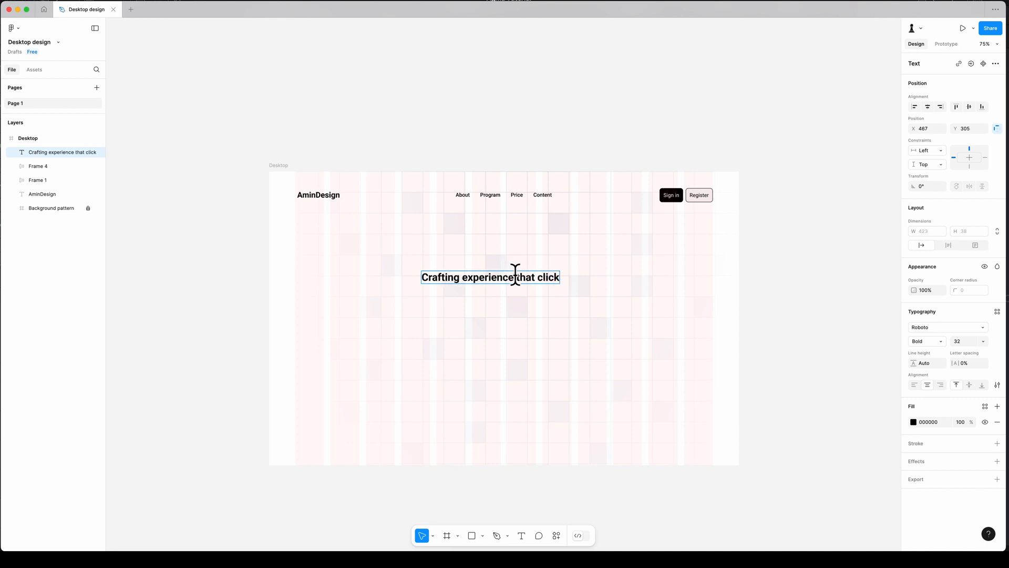
left_click(964, 341)
type("56")
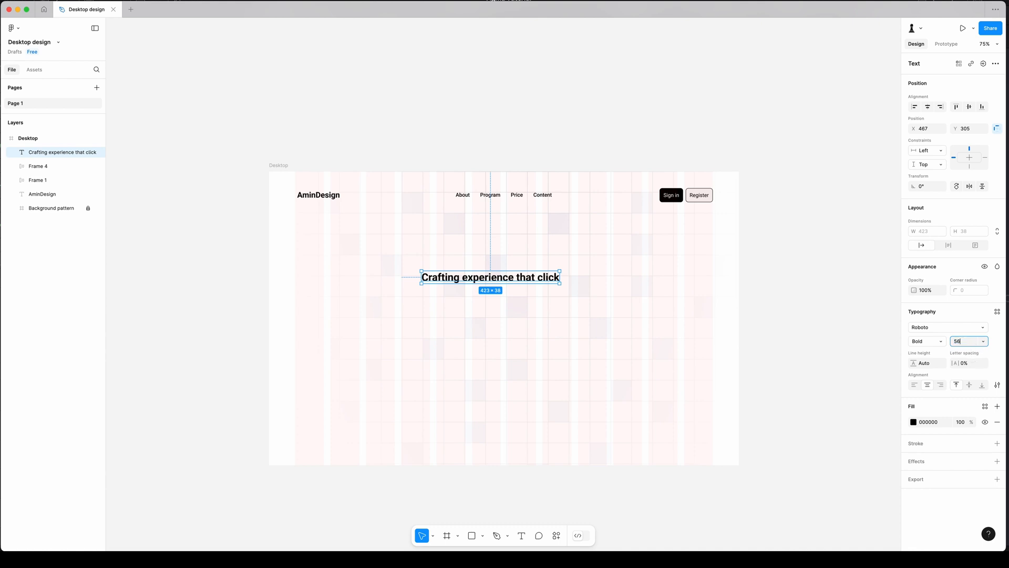
left_click(997, 384)
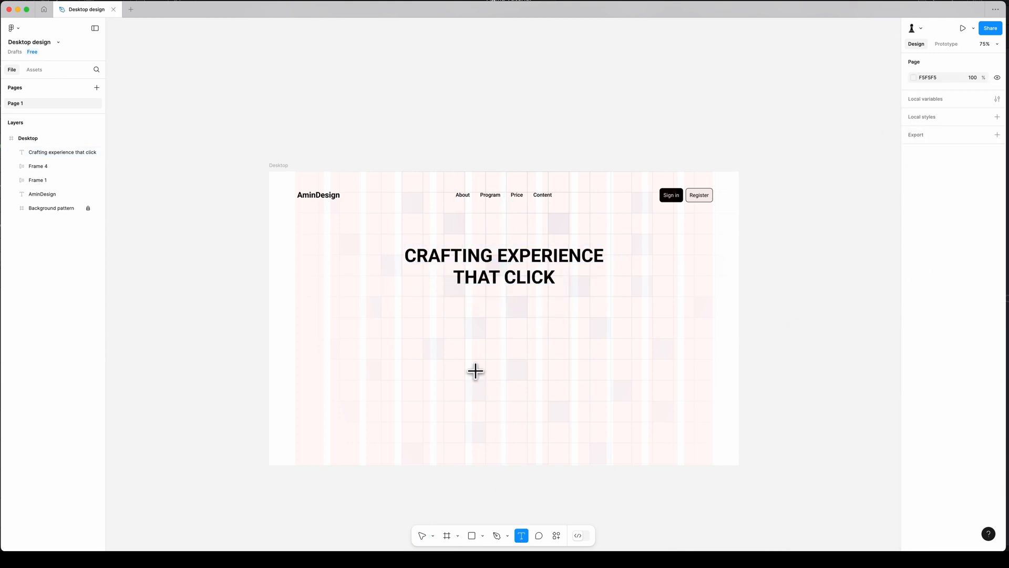
Step: Add a centered size-32 paragraph: 'I believe that design is about more than just aesthetics…'
left_click(475, 370)
type("32")
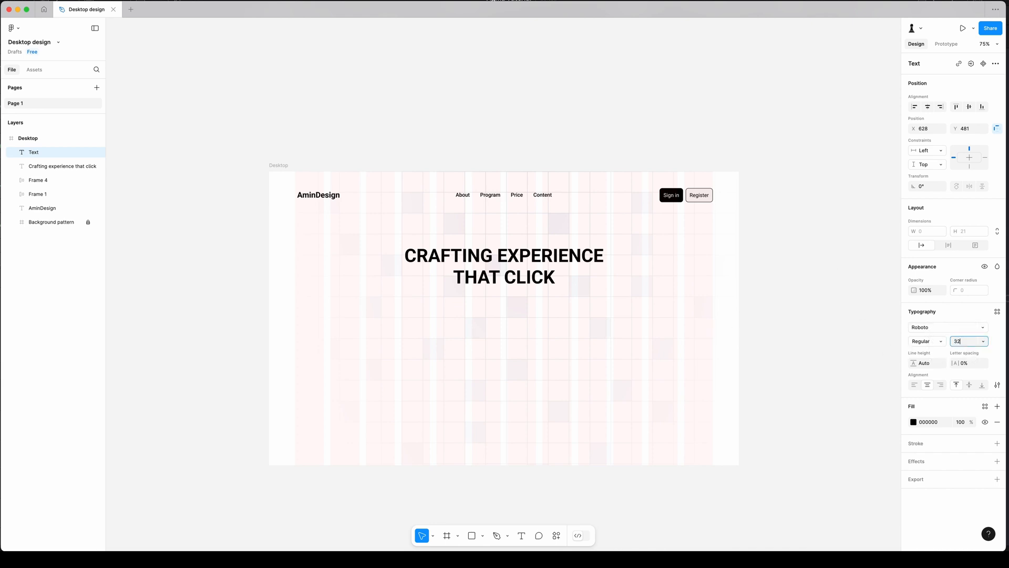
left_click(927, 385)
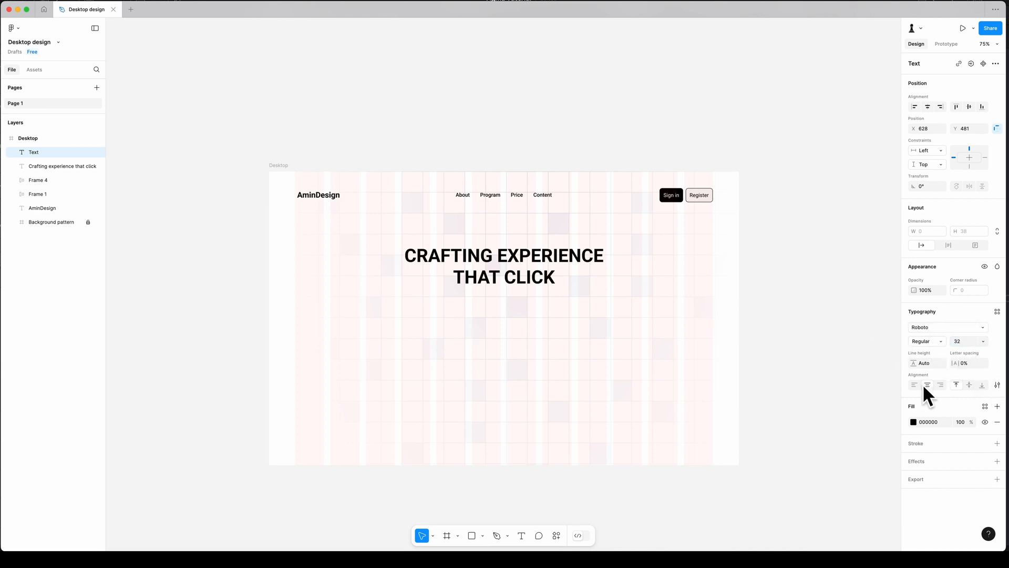
type("I believe that des")
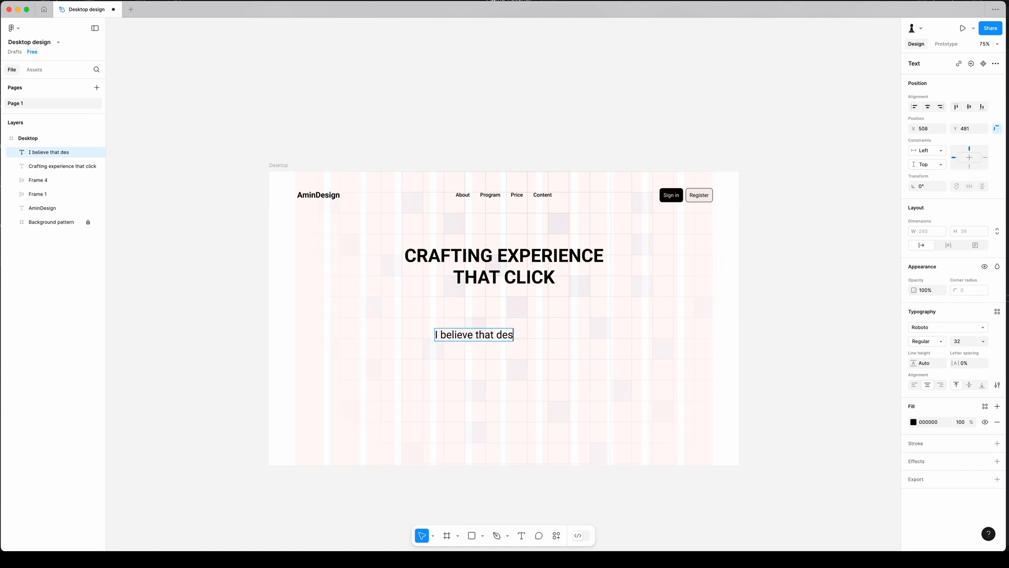
type("ign is about more than just")
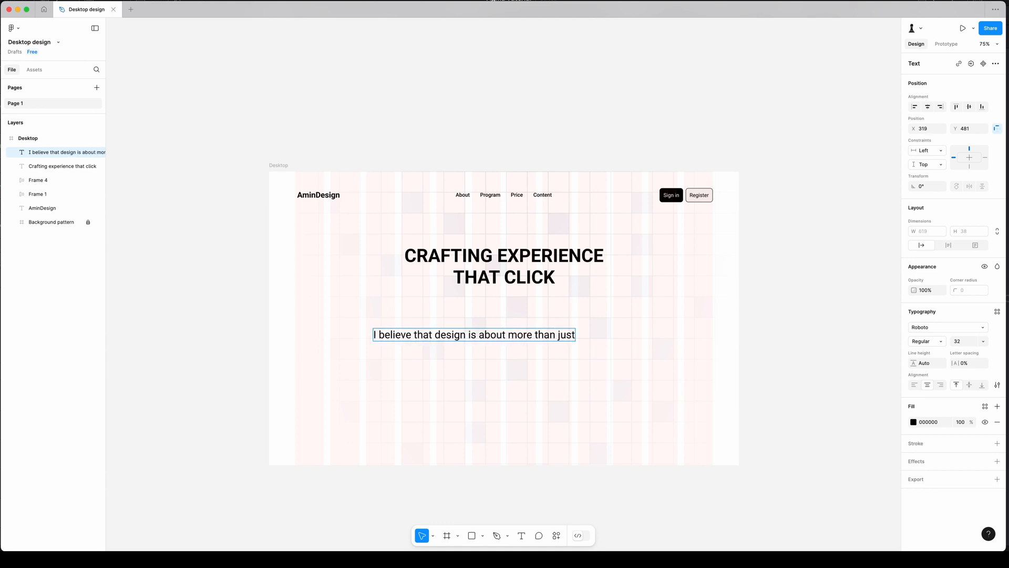
type("aesthetics-i")
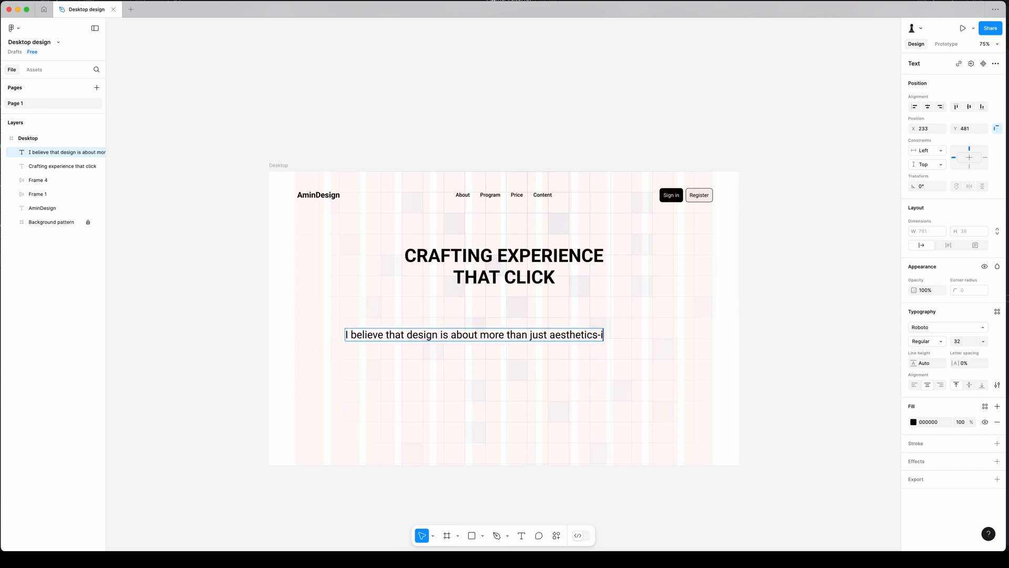
type("it's about crafting meaningful experience that engage users and make a lasting impact")
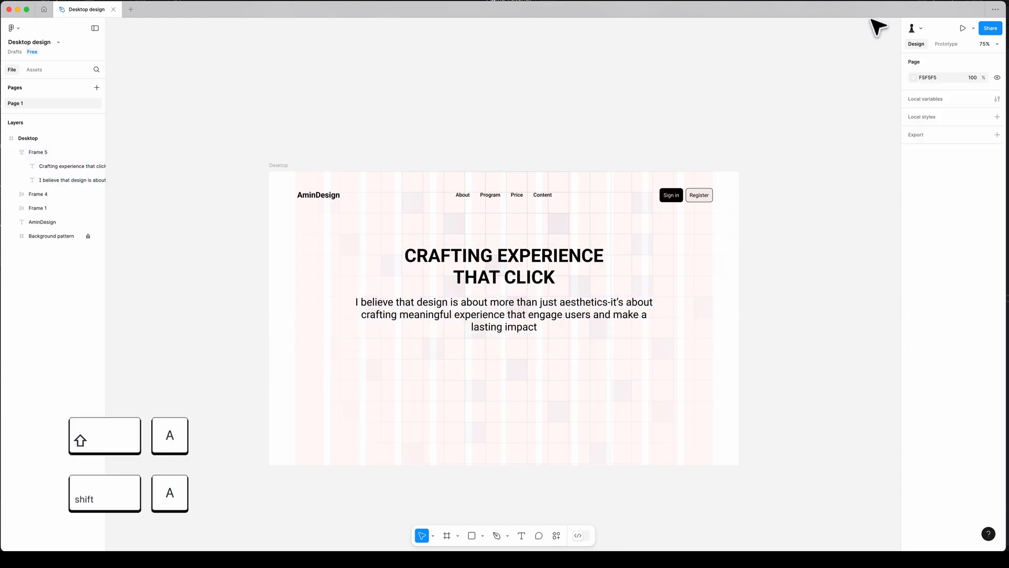
Step: Give Frame 5 (title and description) a fixed auto-layout width, then select the Desktop frame
left_click(504, 290)
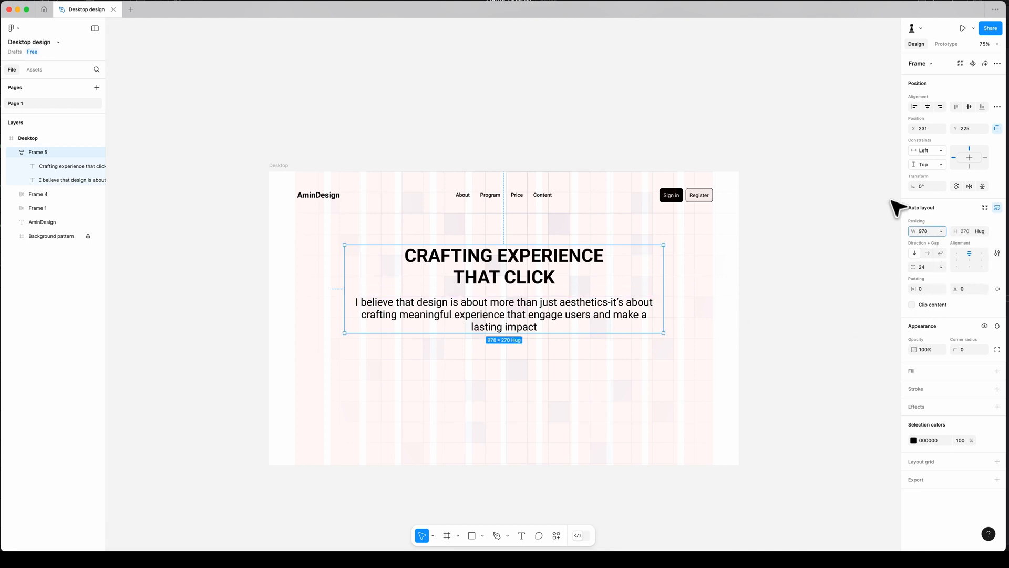
left_click(925, 150)
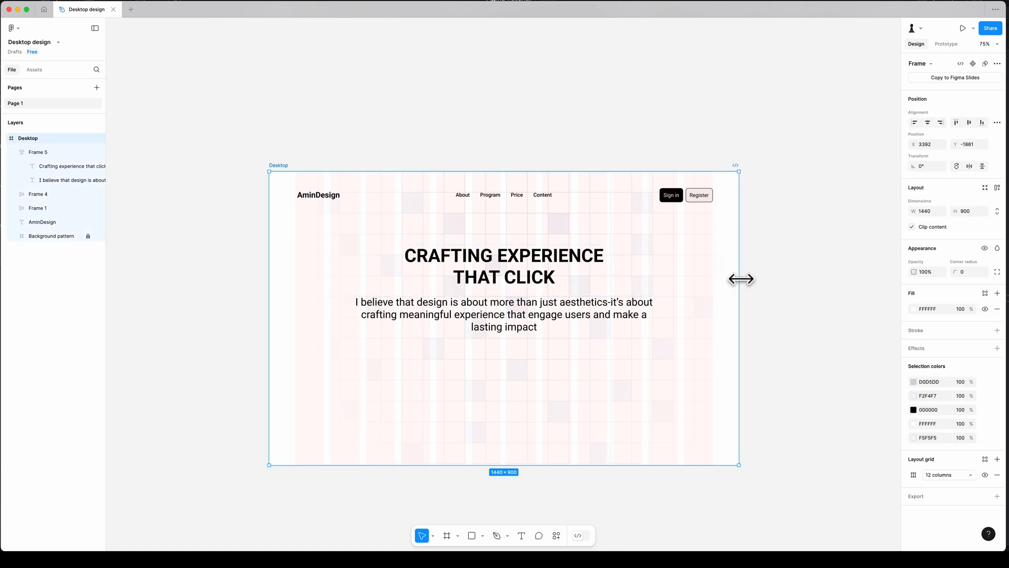
left_click(547, 409)
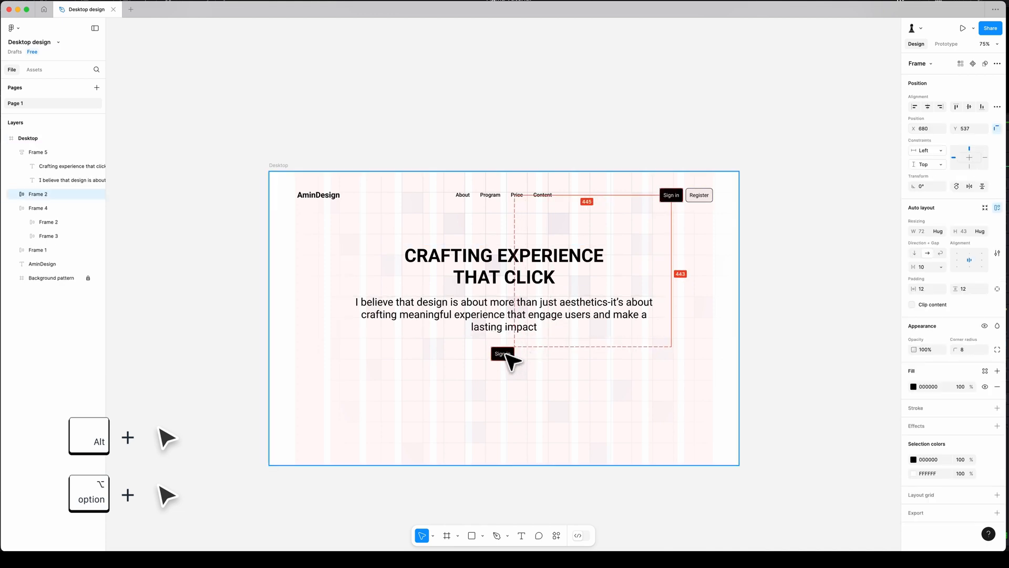
Step: Change the duplicated button's label to 'Get in touch'
left_click(502, 353)
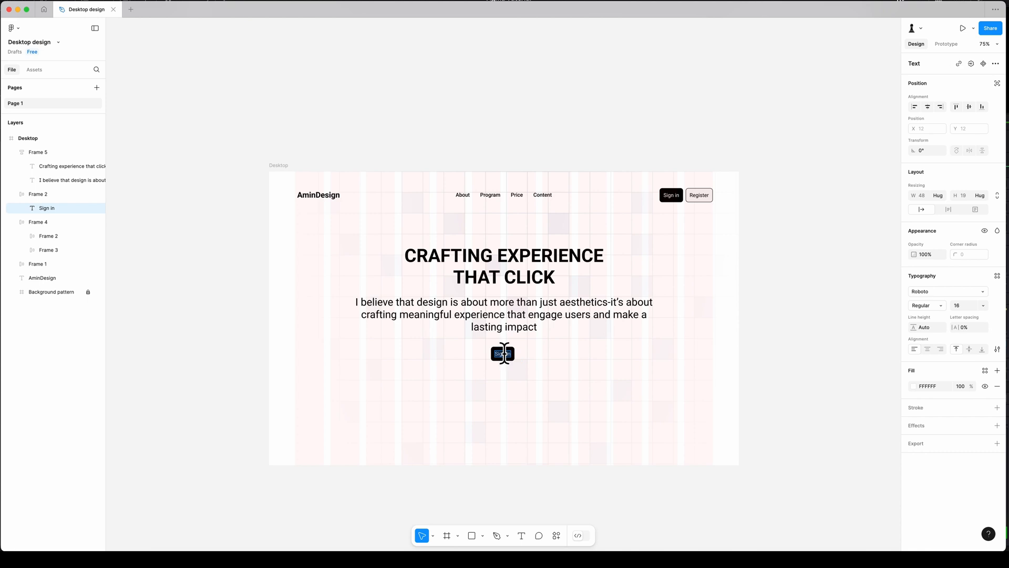
type("Get in touch")
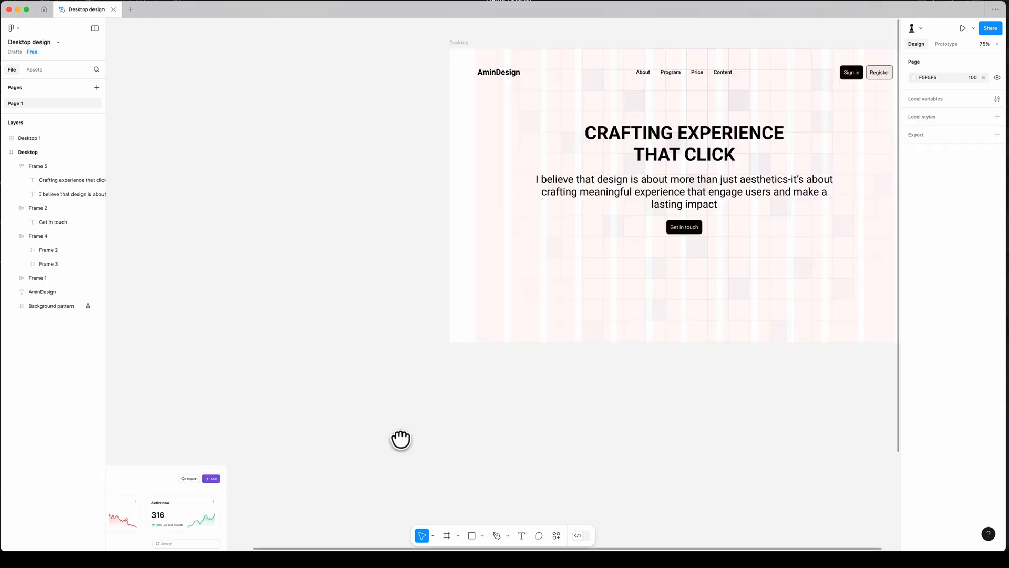
Step: Move the dashboard screenshot into the Desktop frame below the Get in touch button
left_click(164, 507)
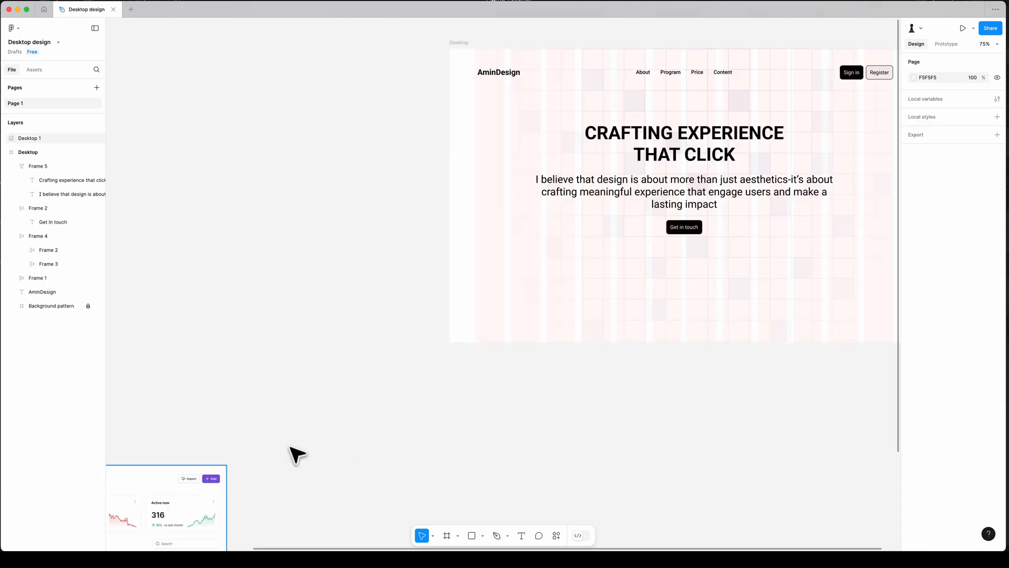
left_click(165, 507)
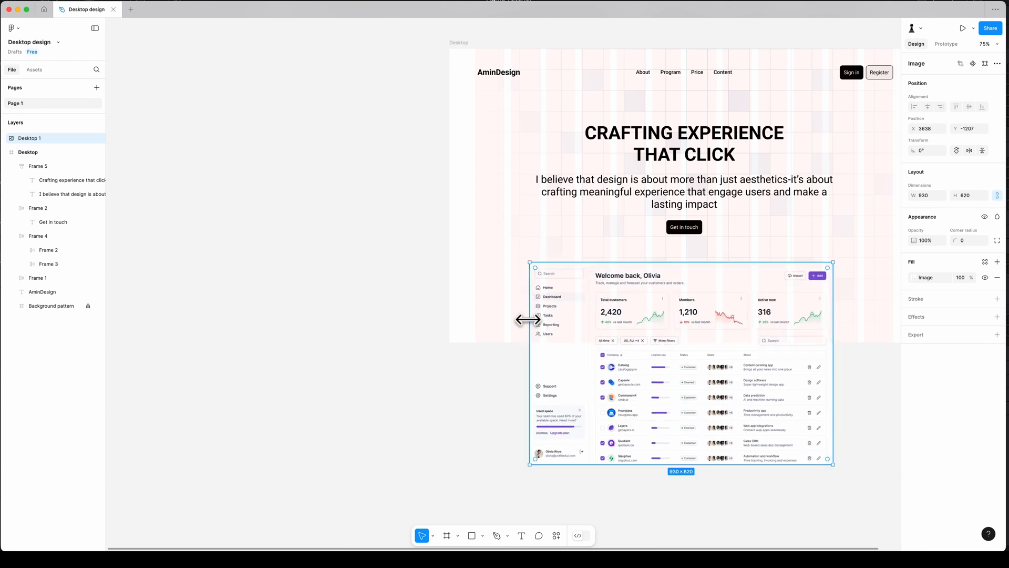
key("ctrl+g")
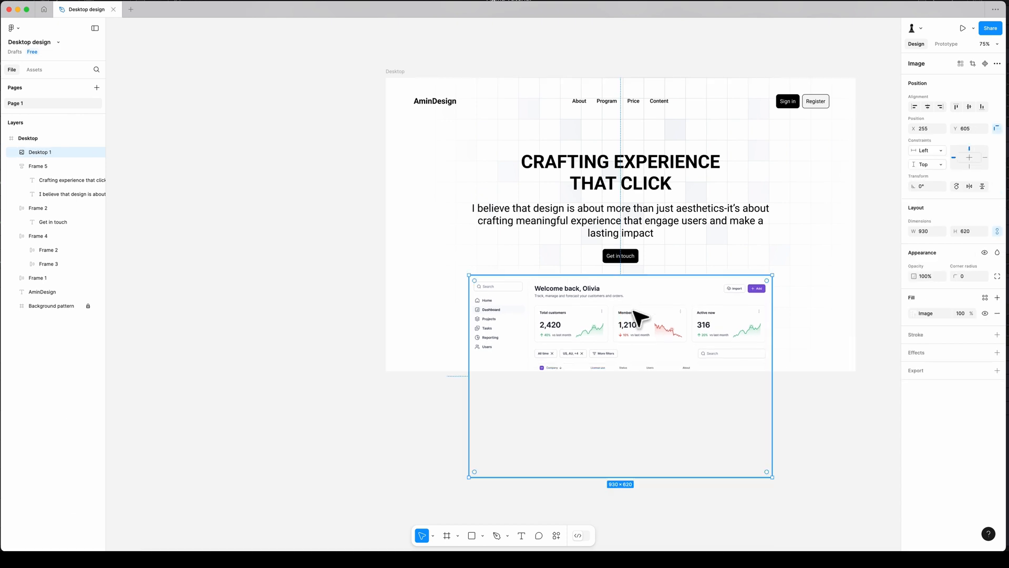
Step: Give the screenshot a 12 corner radius and a 1-weight black stroke
left_click(962, 275)
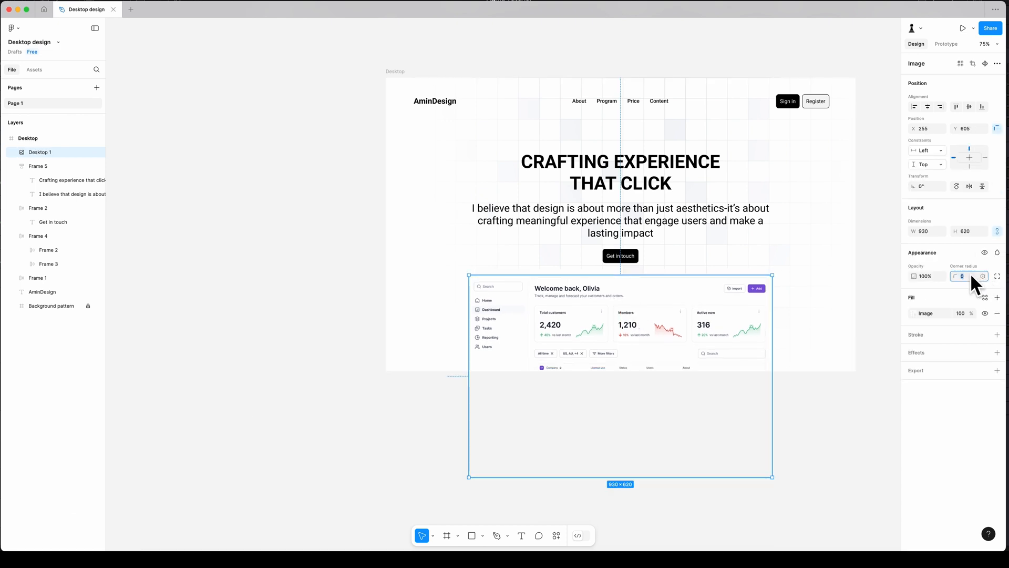
type("12")
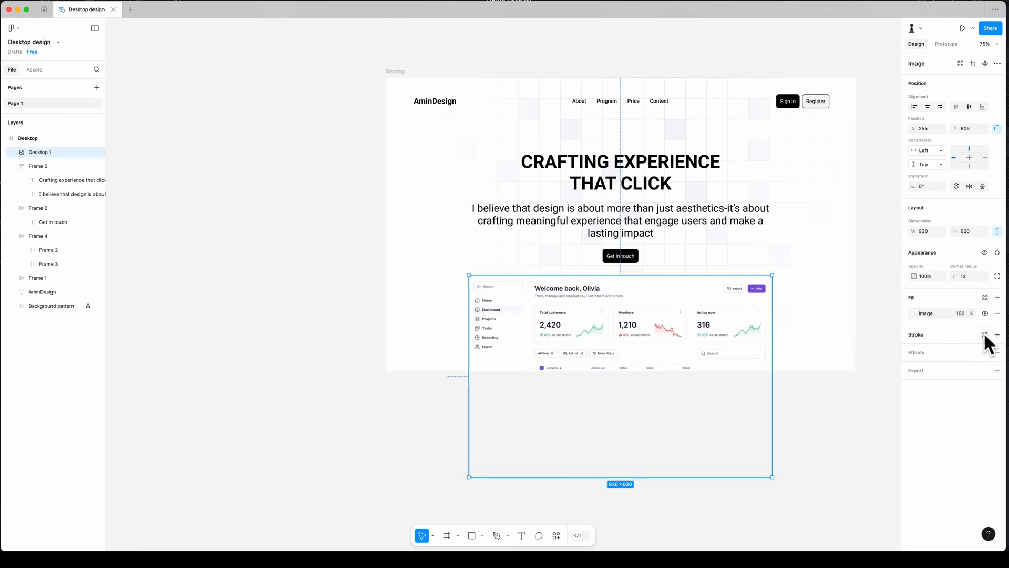
left_click(998, 335)
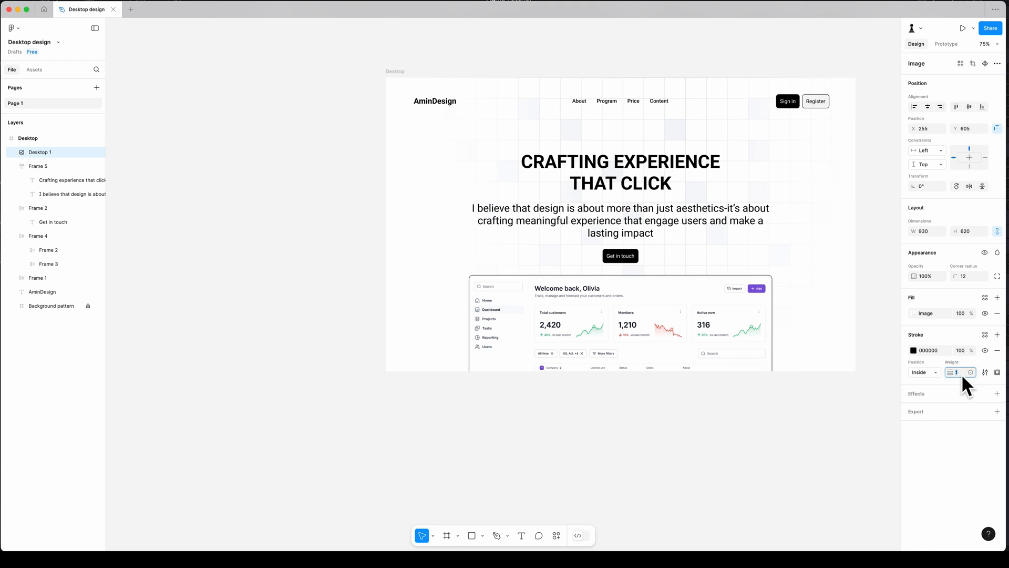
left_click(998, 393)
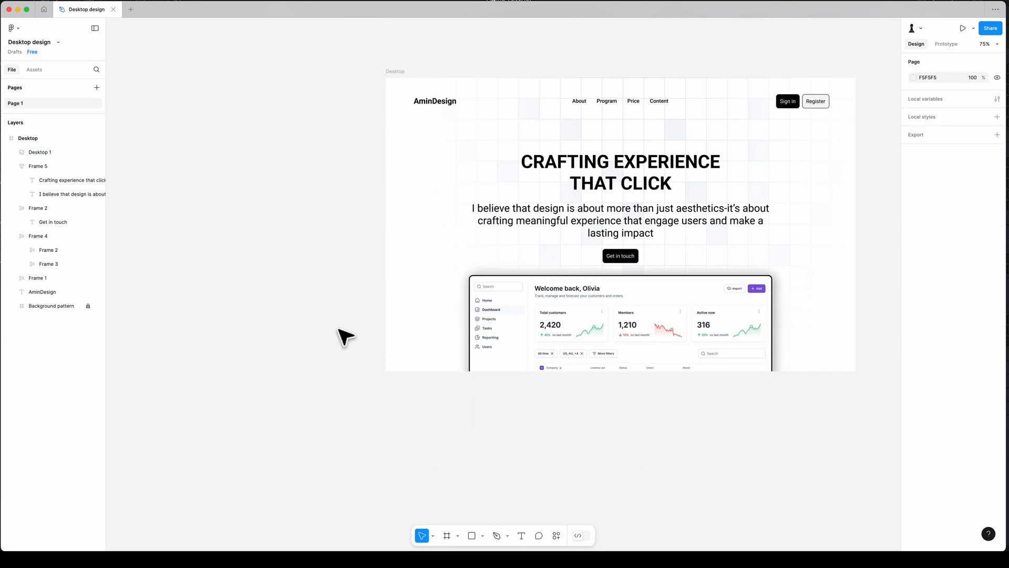
scroll("down", 3)
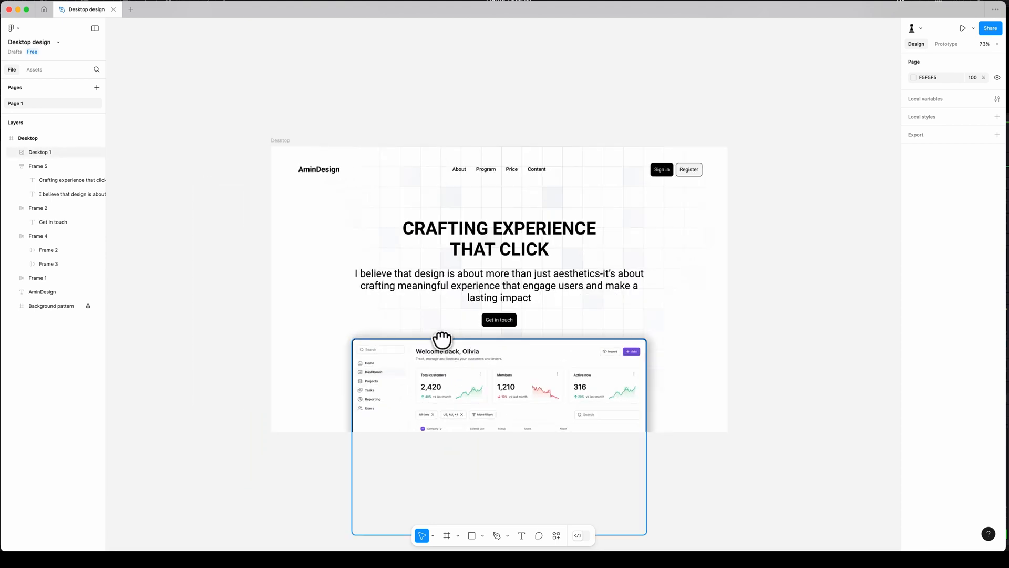
scroll("up", 3)
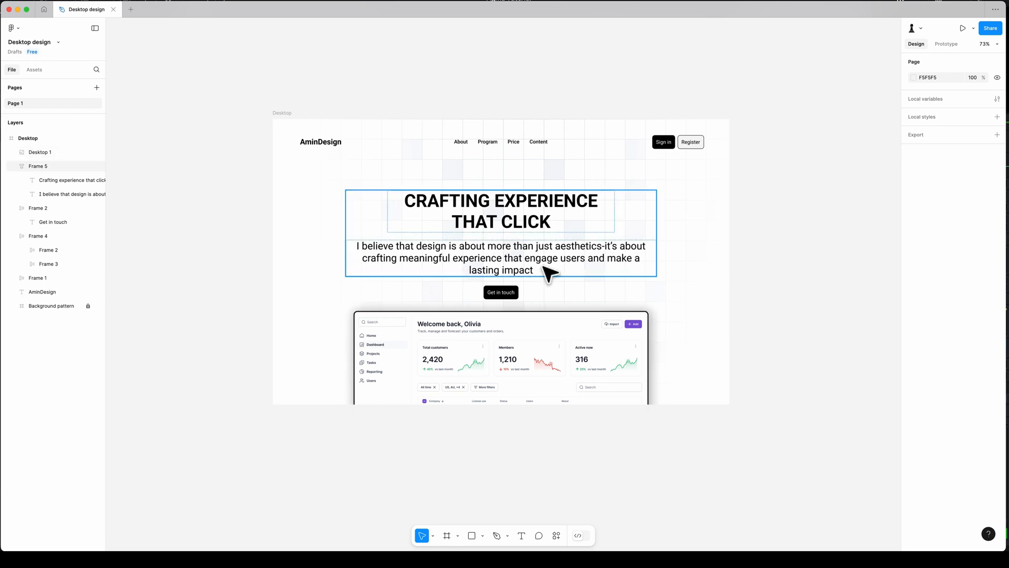